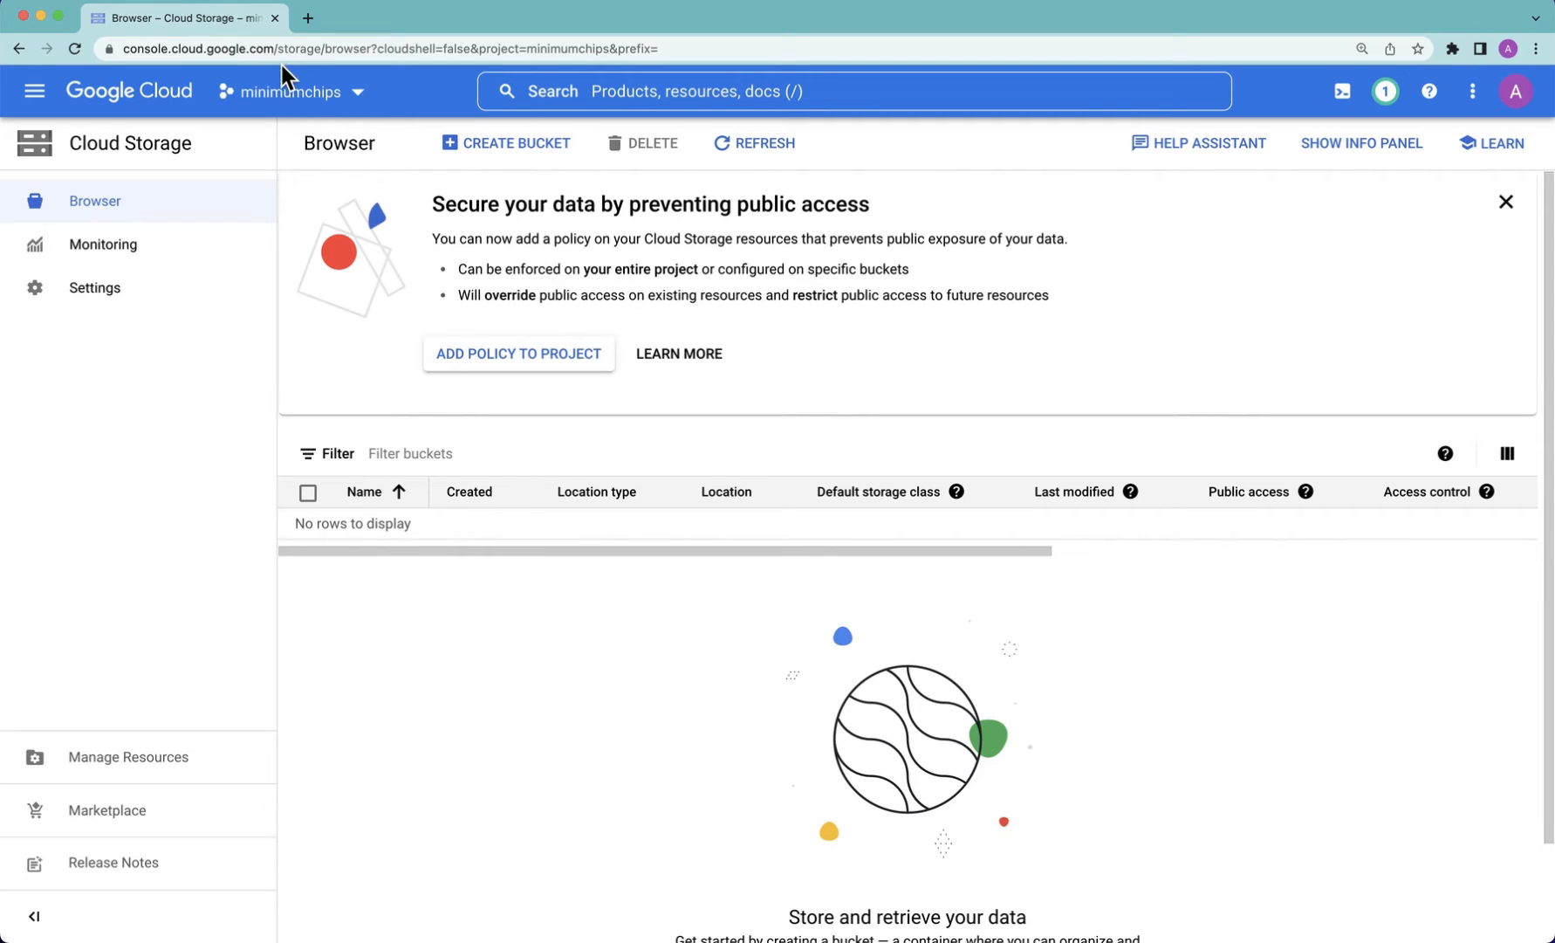
mouse_move(468, 263)
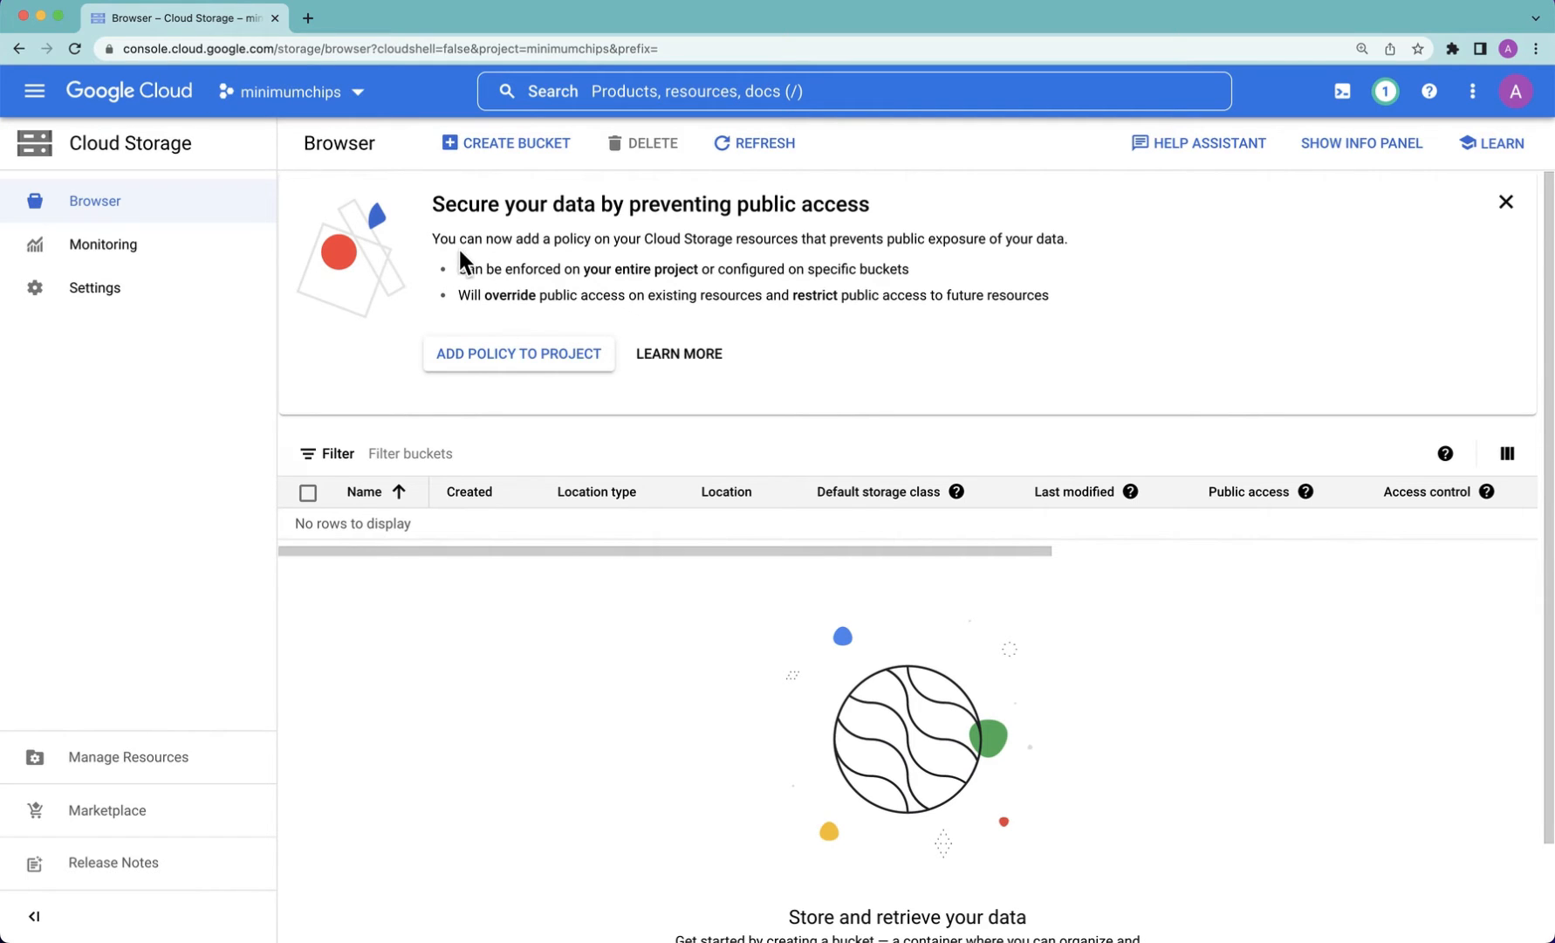
mouse_move(529, 227)
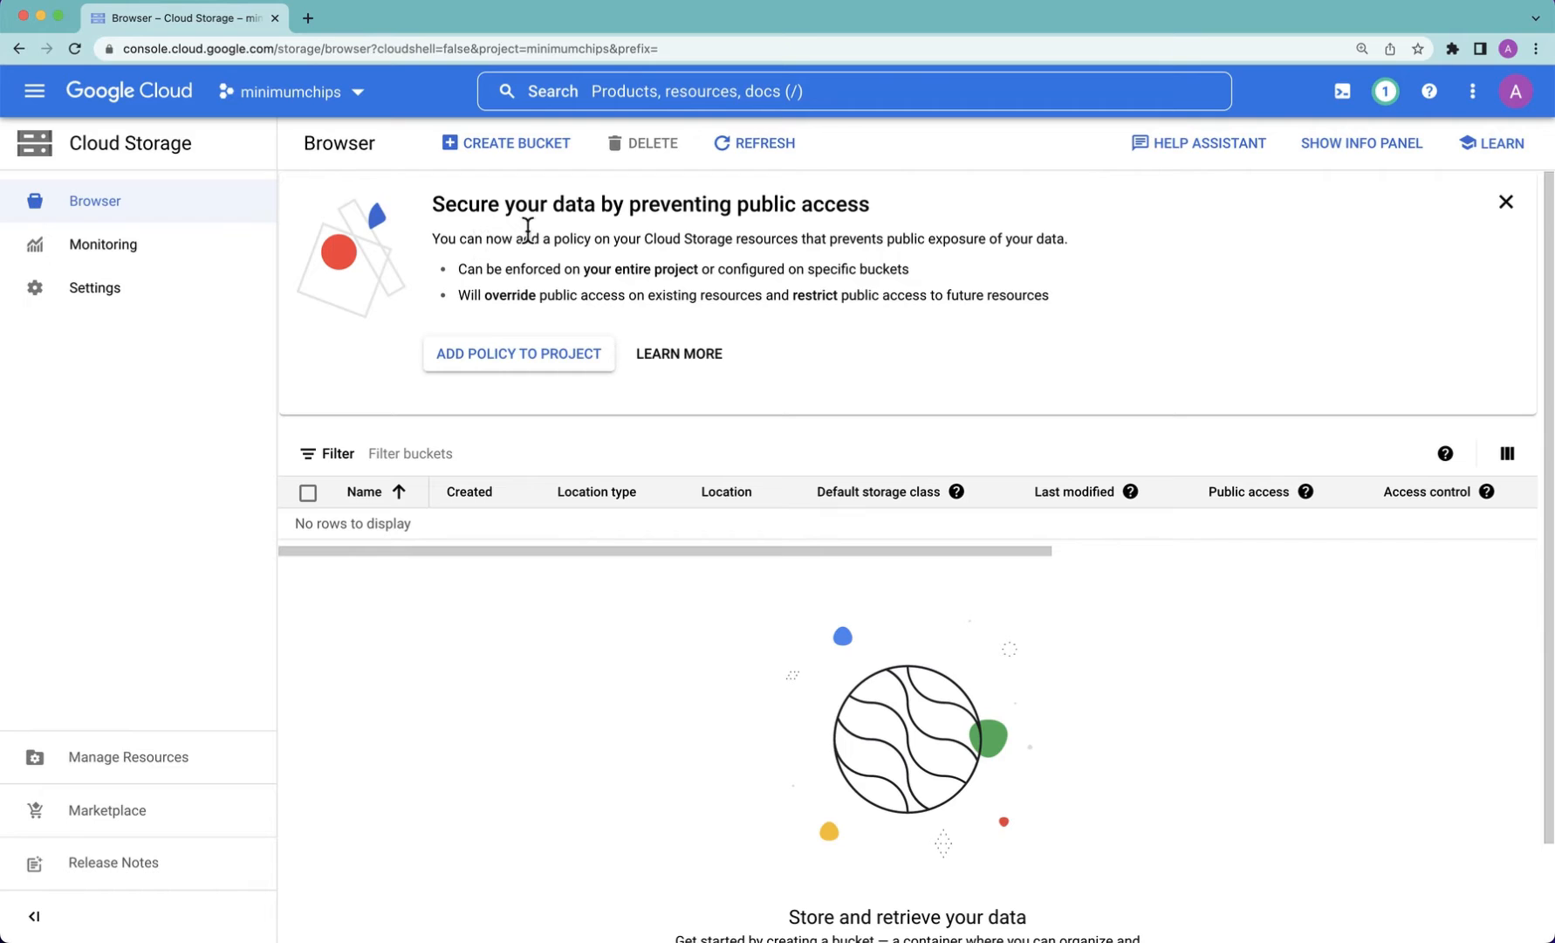
mouse_move(35, 91)
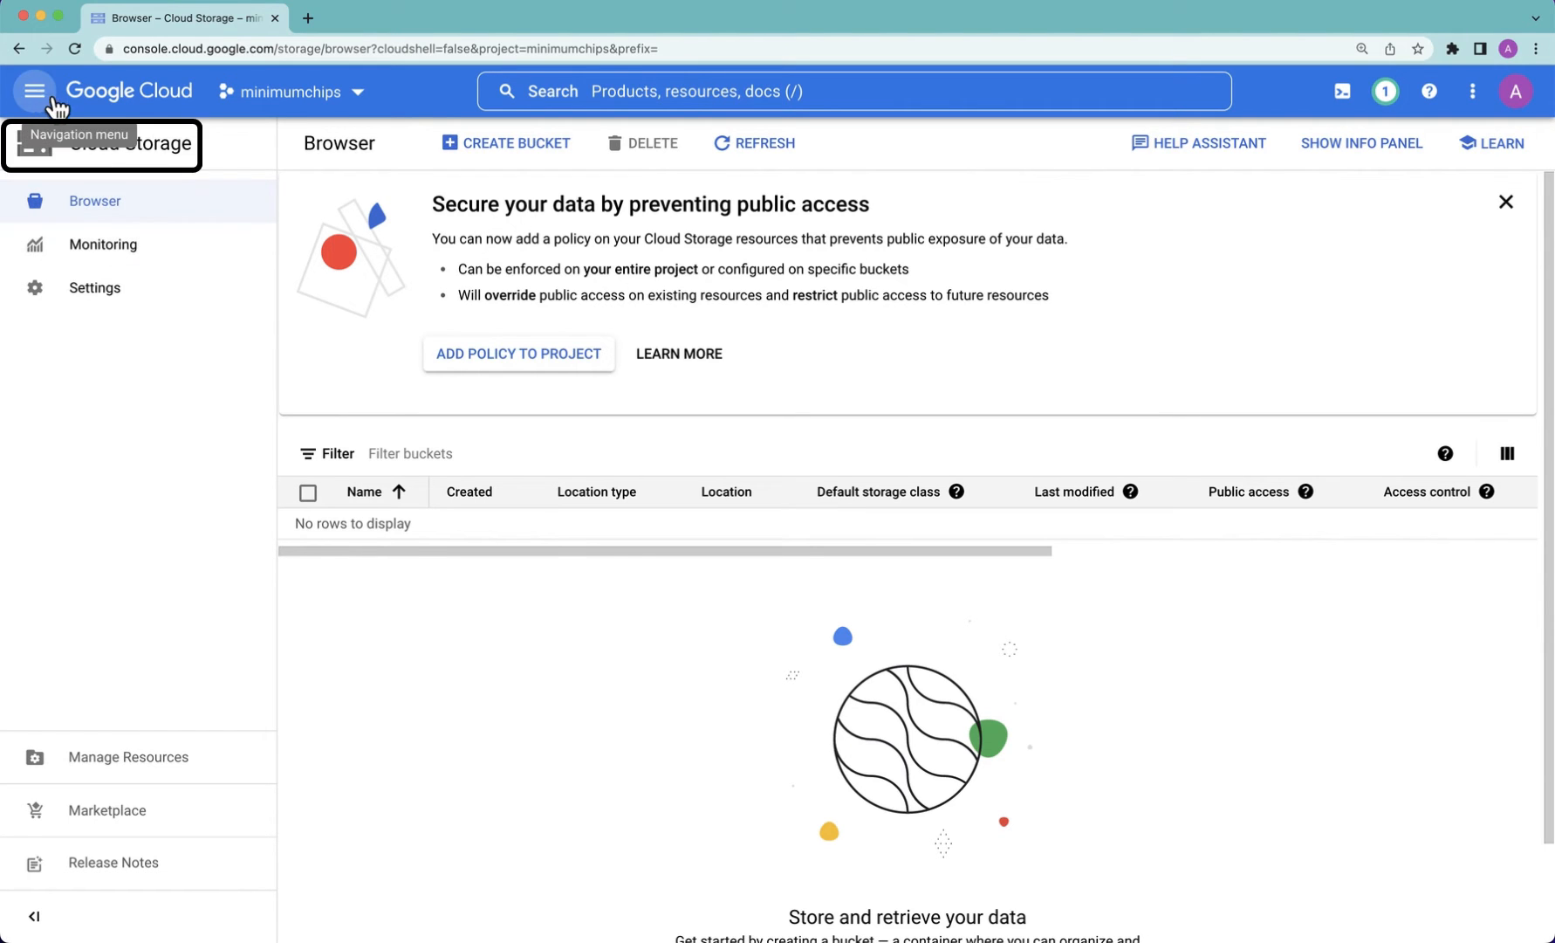
mouse_move(508, 144)
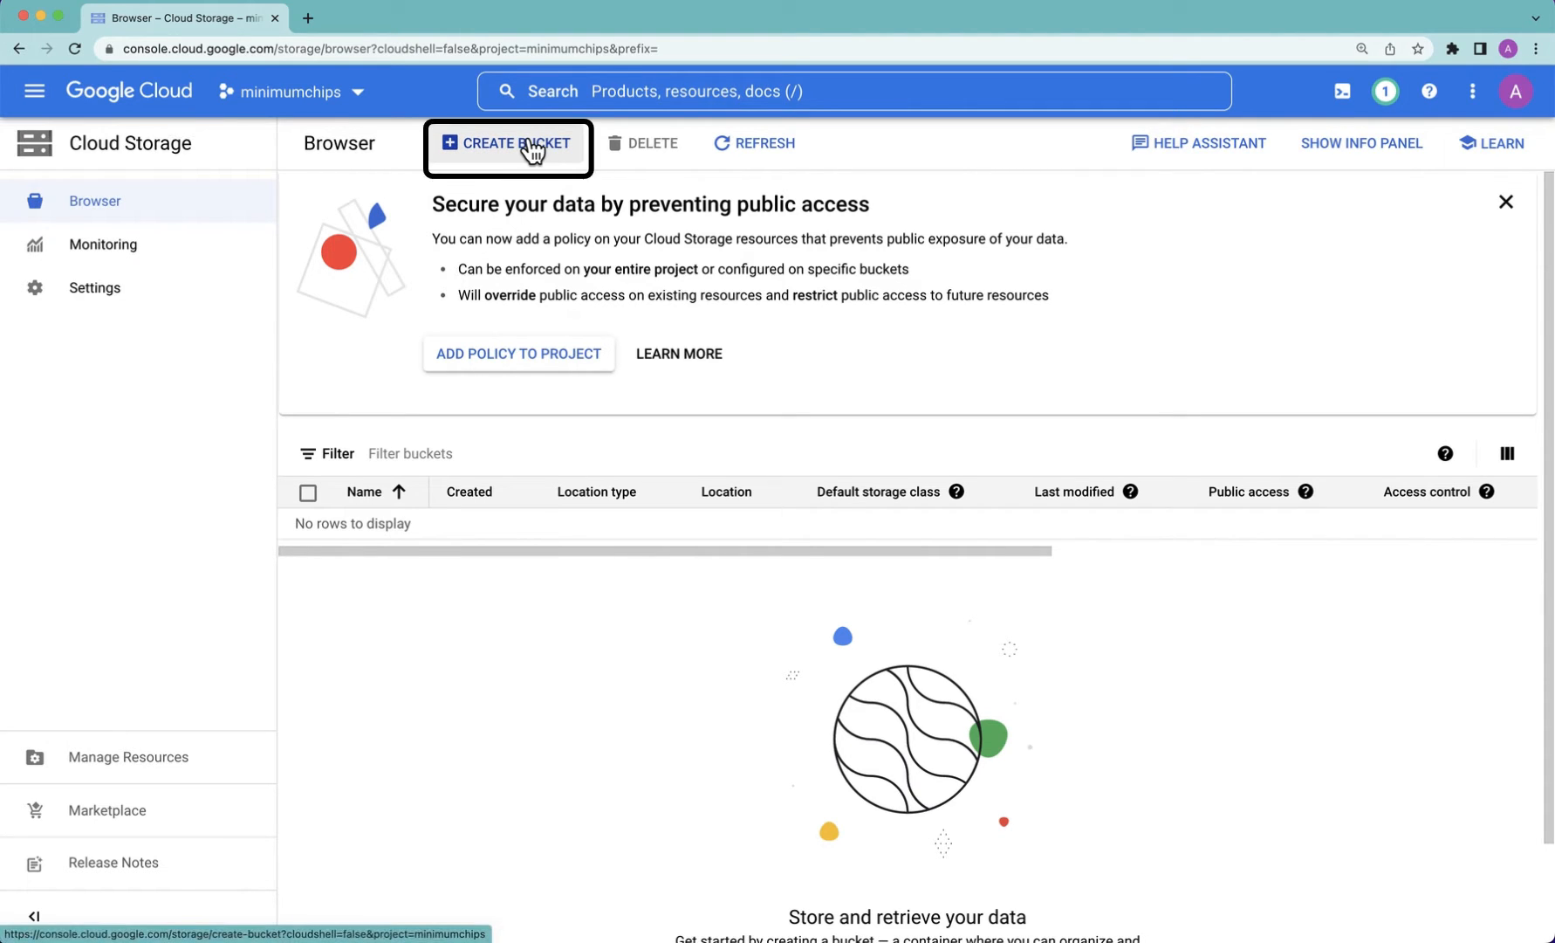
Step: Start a new bucket named 'veryspecialbucket' and keep the Multi-region 'us' location
left_click(506, 143)
type("veryspecialbucket")
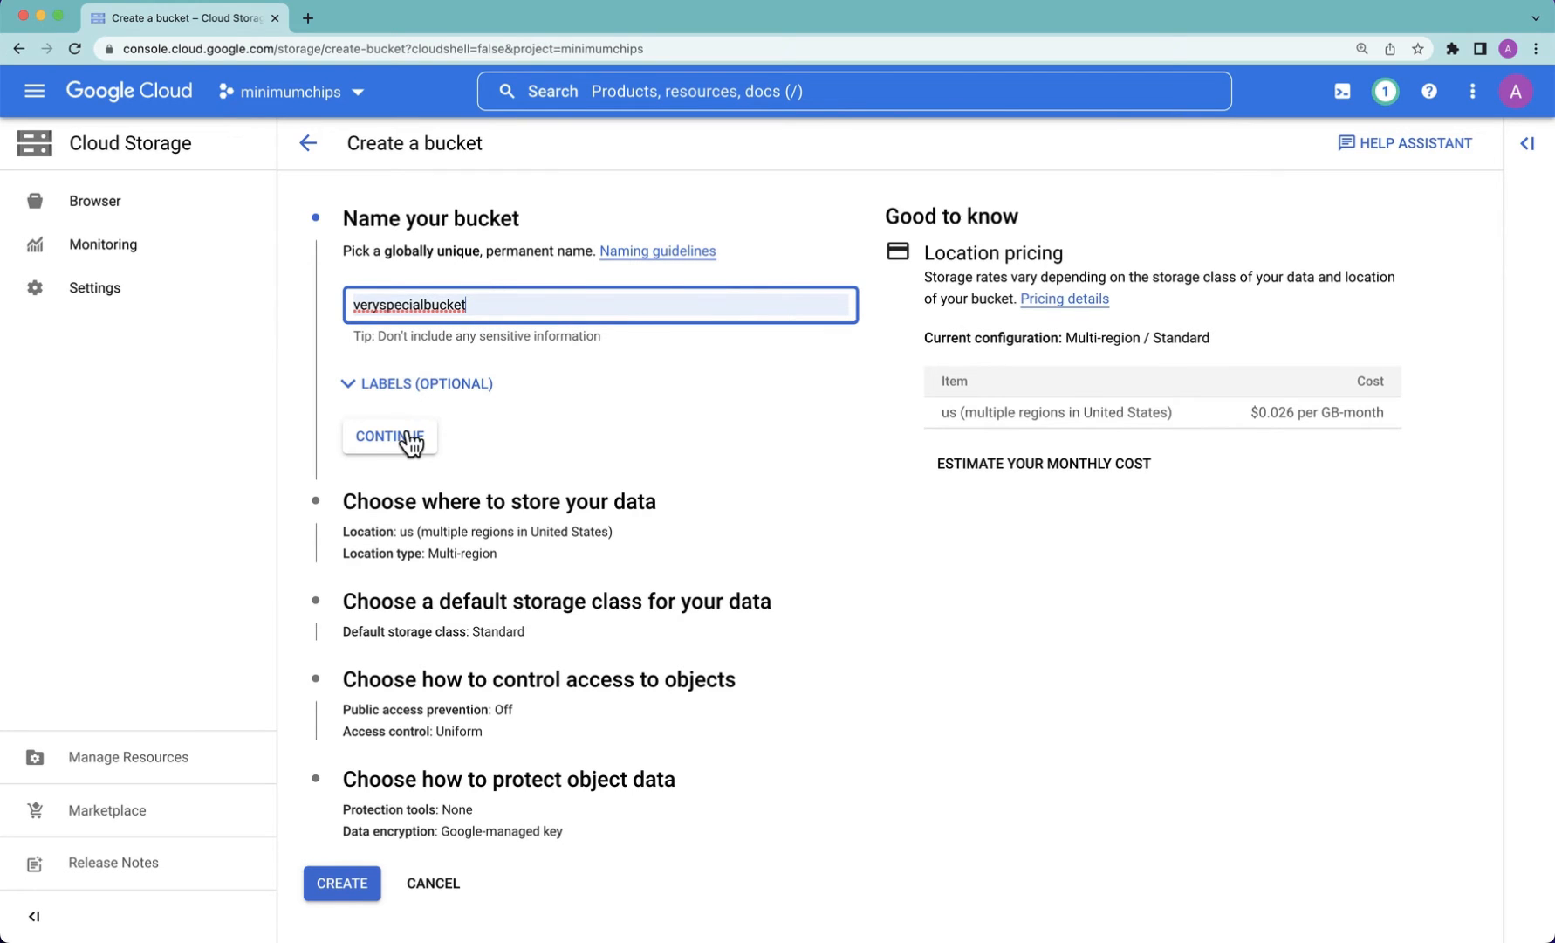
left_click(389, 436)
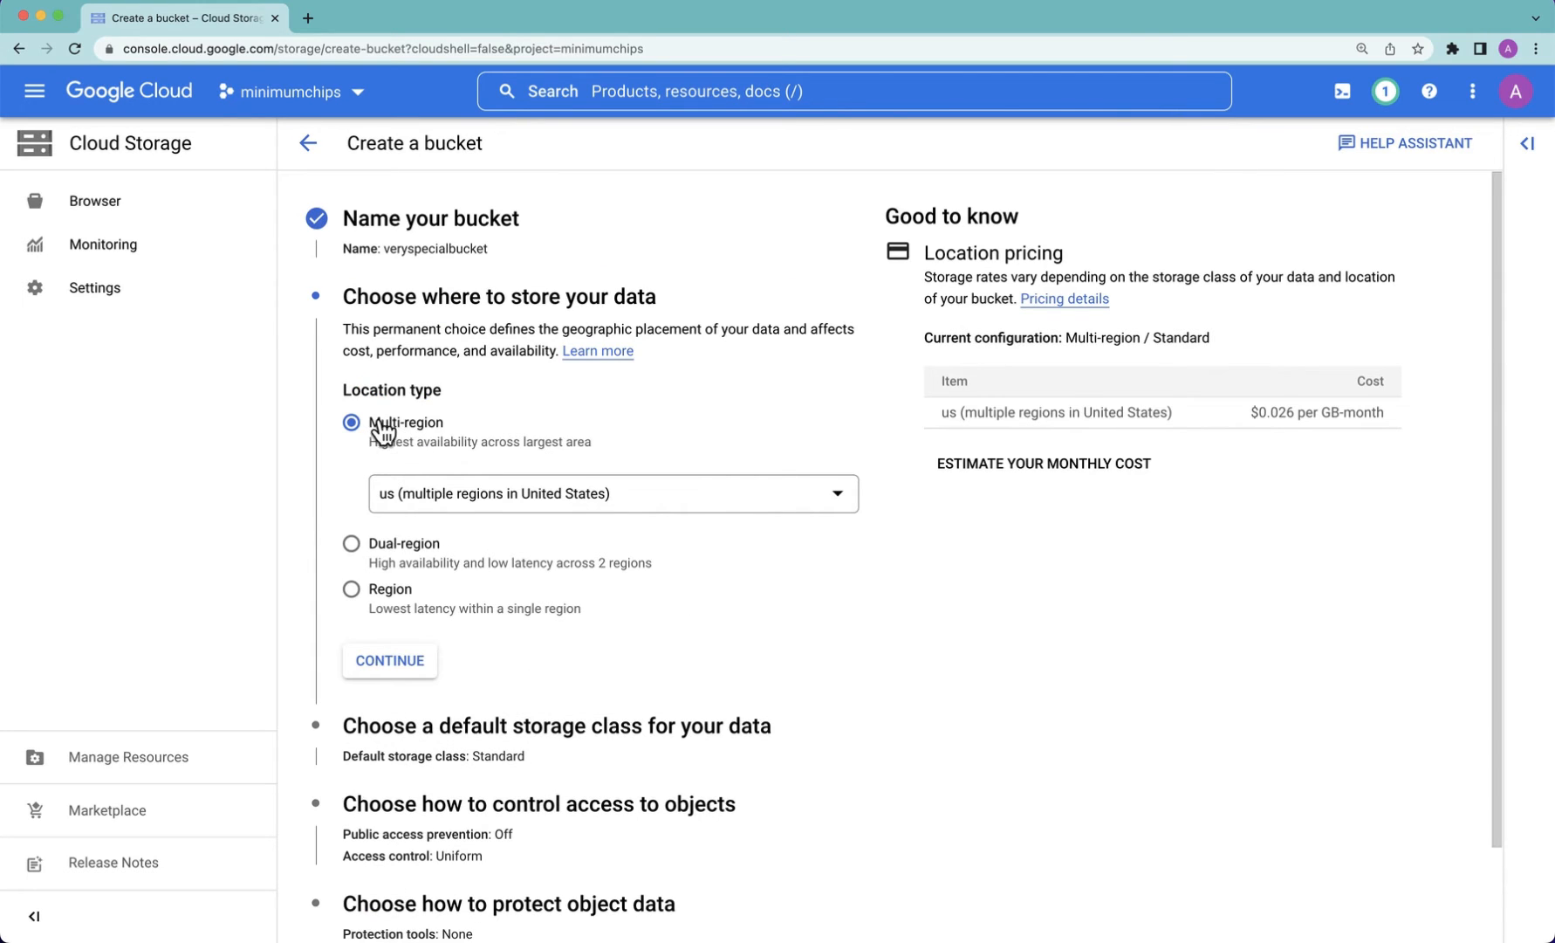
mouse_move(426, 449)
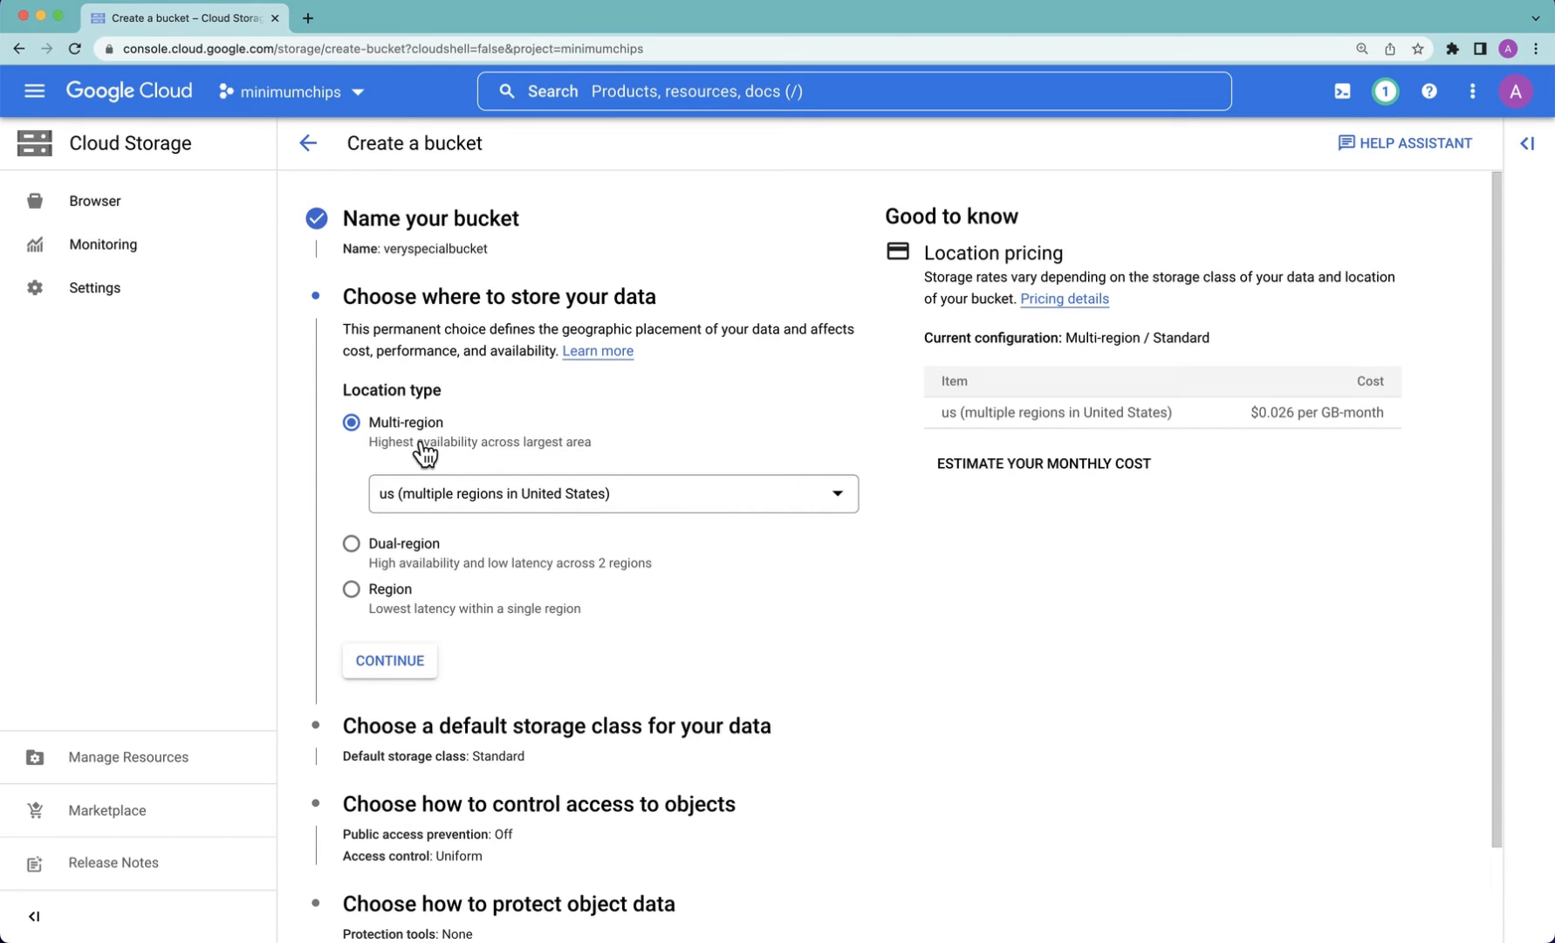
mouse_move(449, 483)
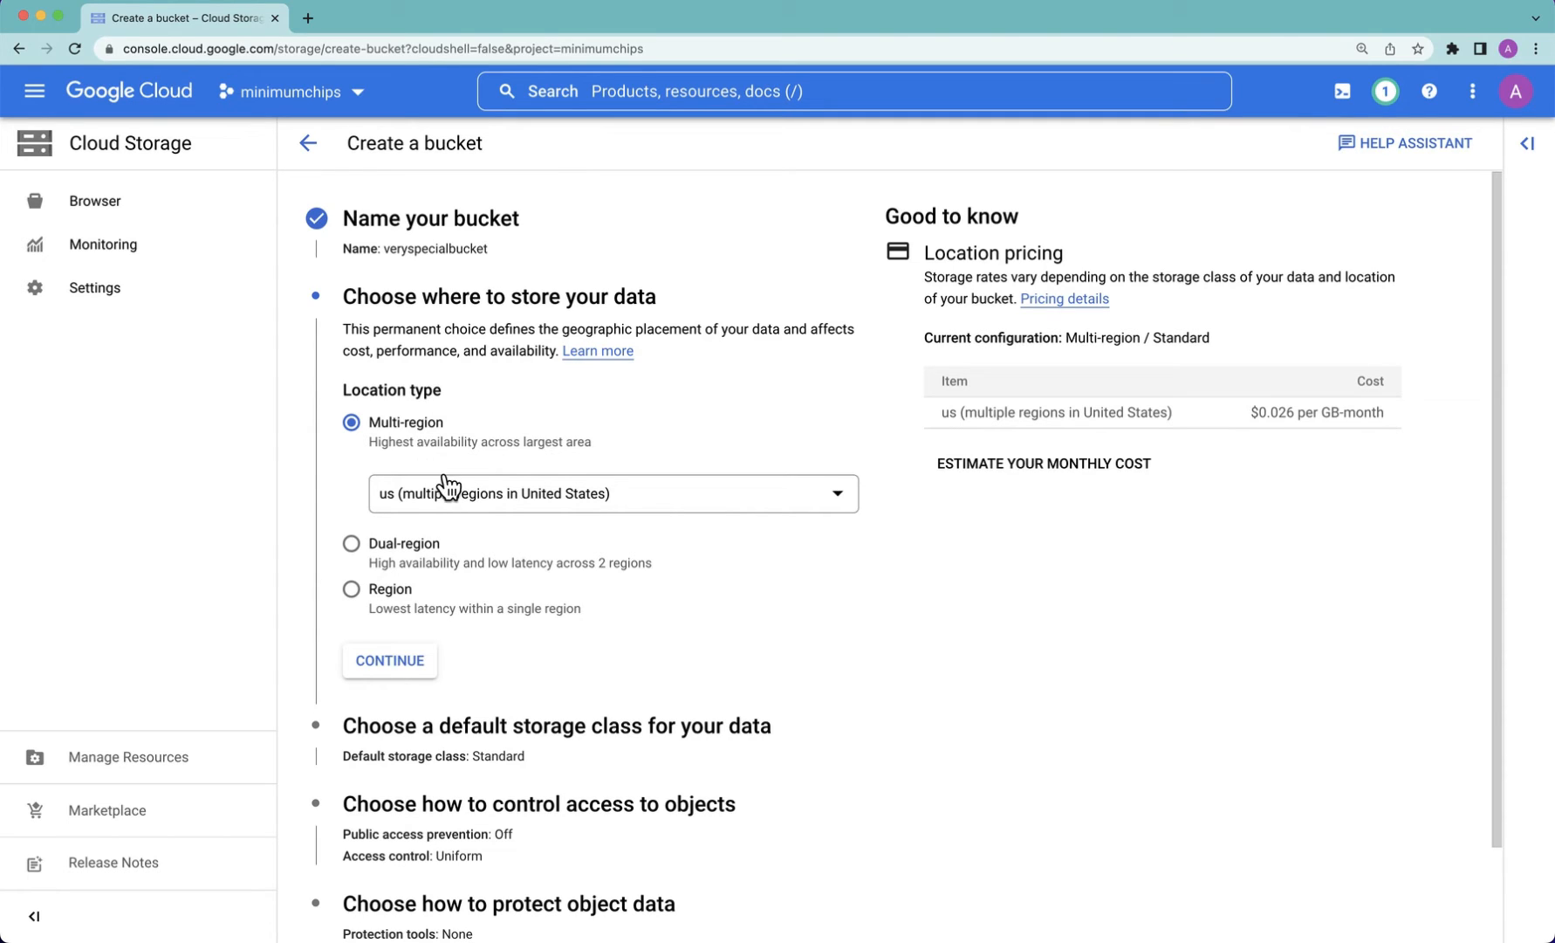
mouse_move(467, 504)
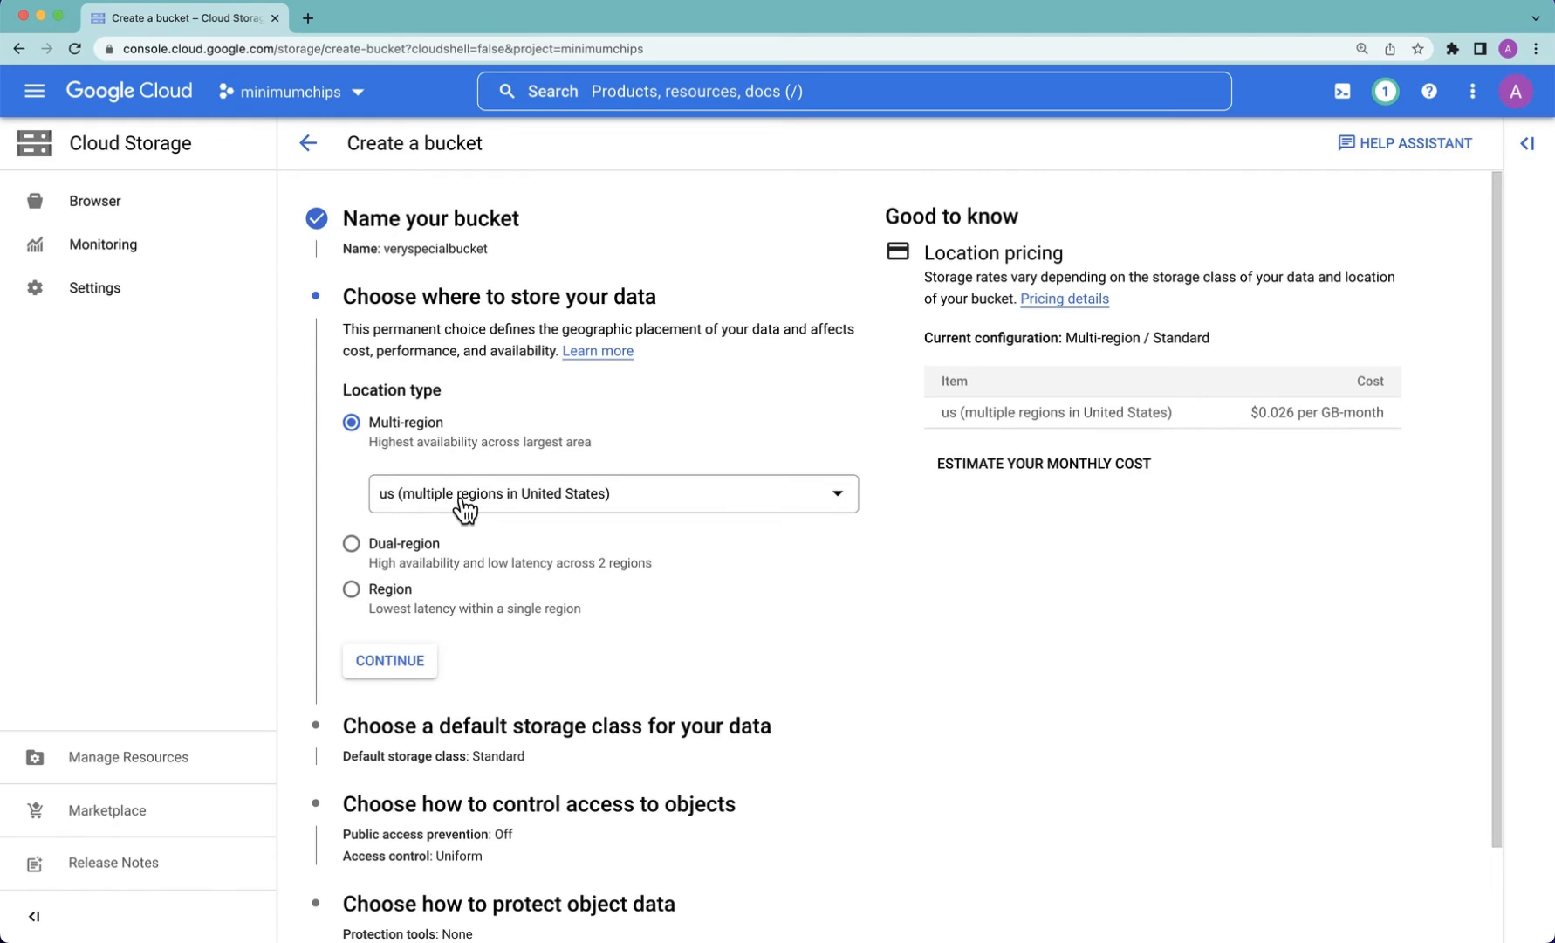
left_click(611, 494)
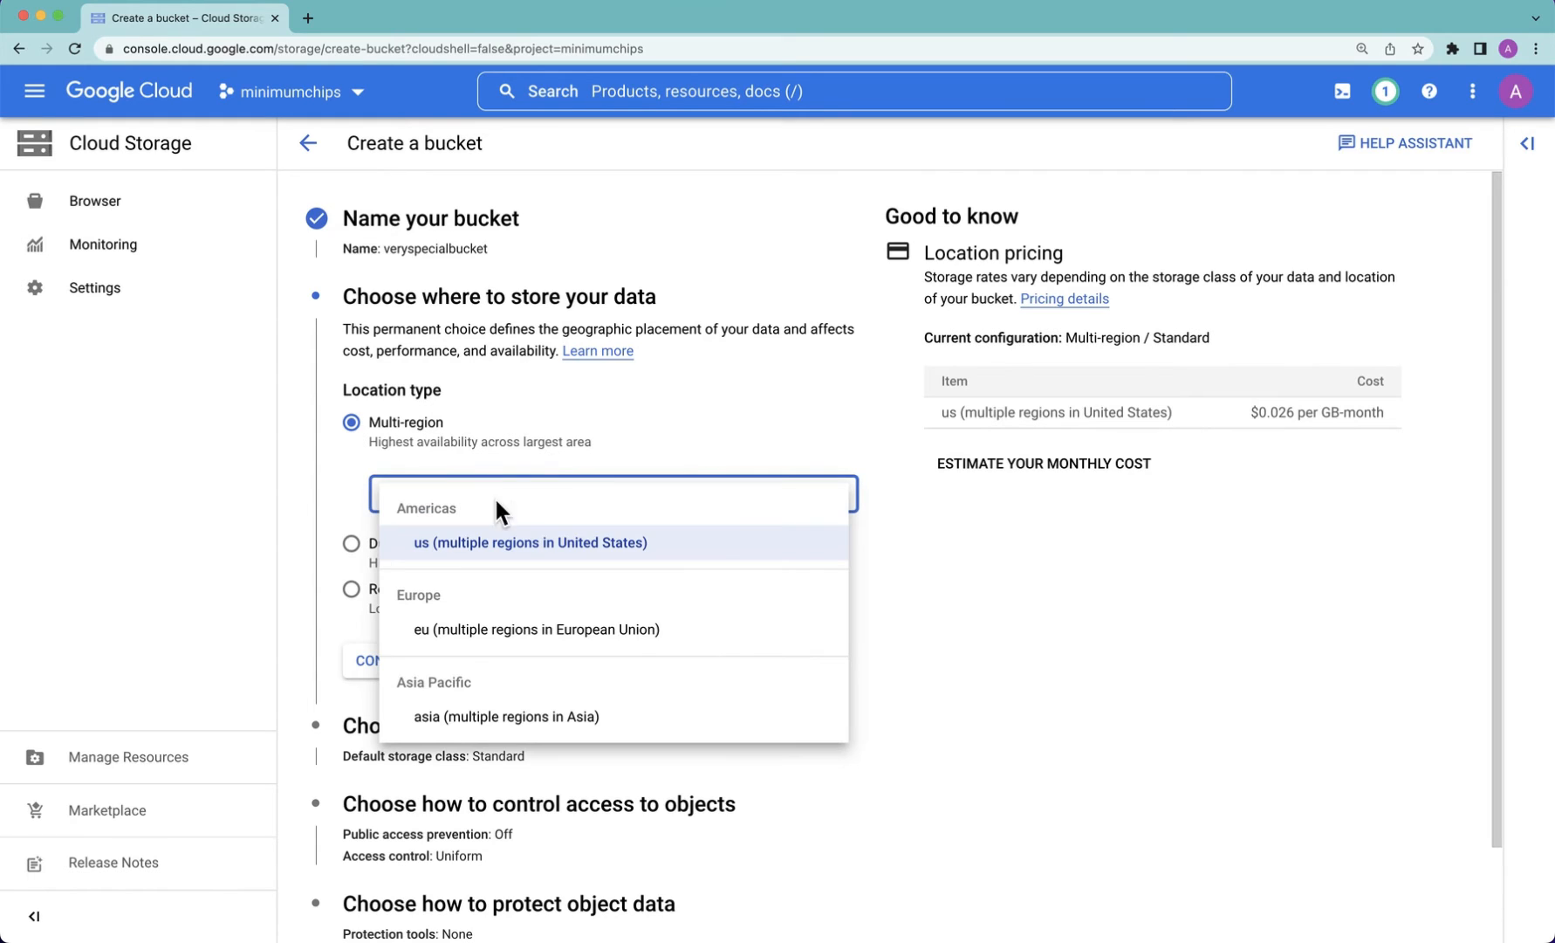
mouse_move(620, 635)
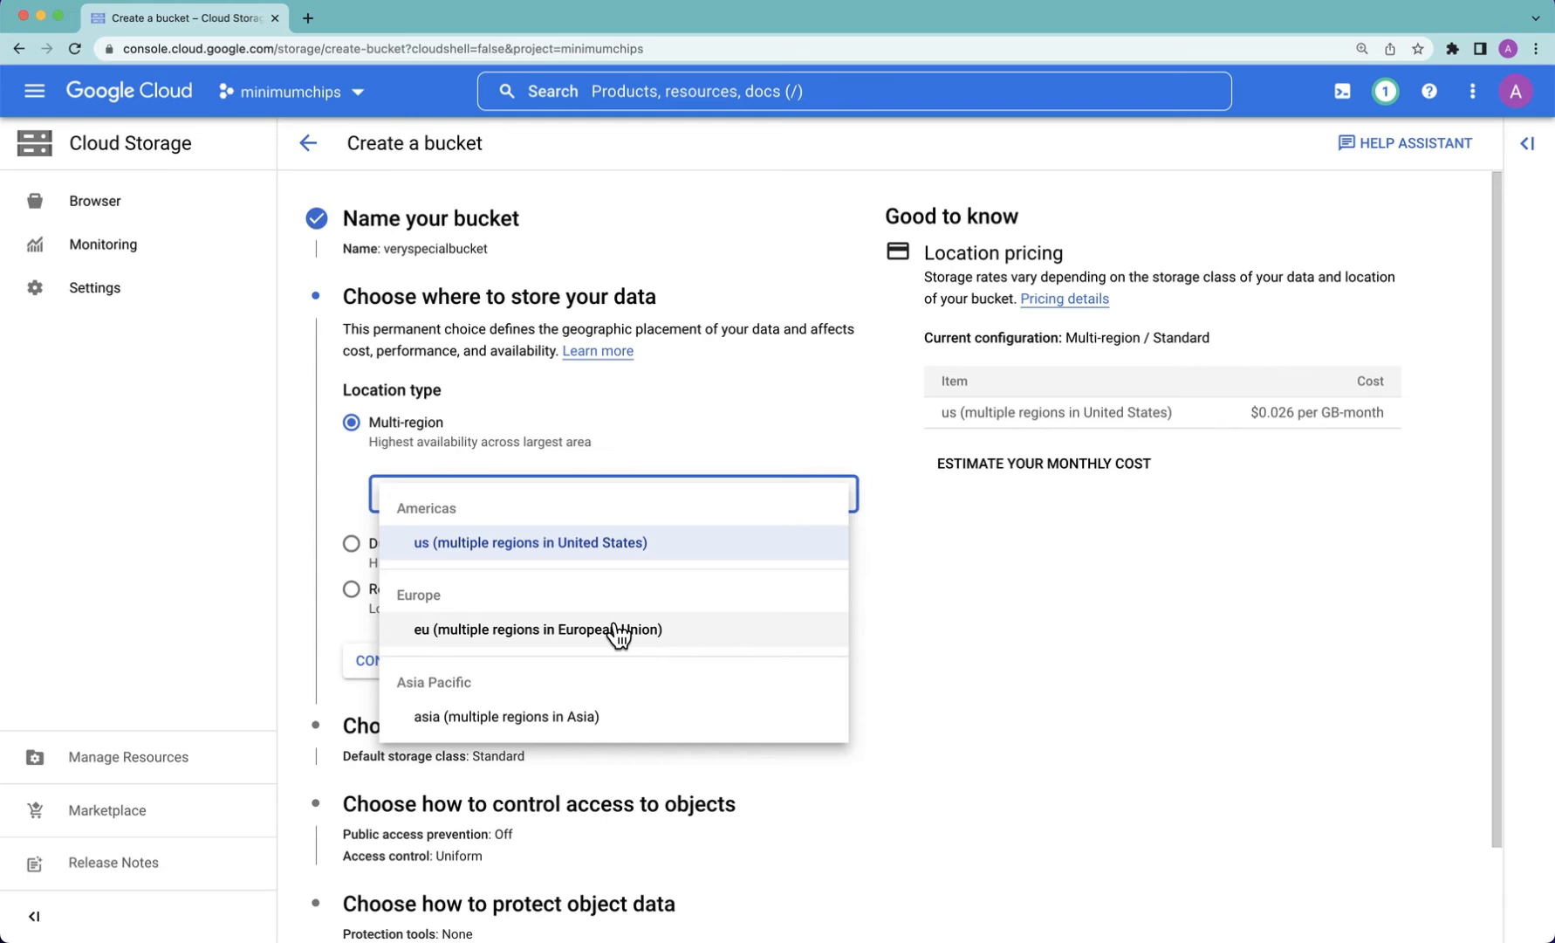
mouse_move(784, 616)
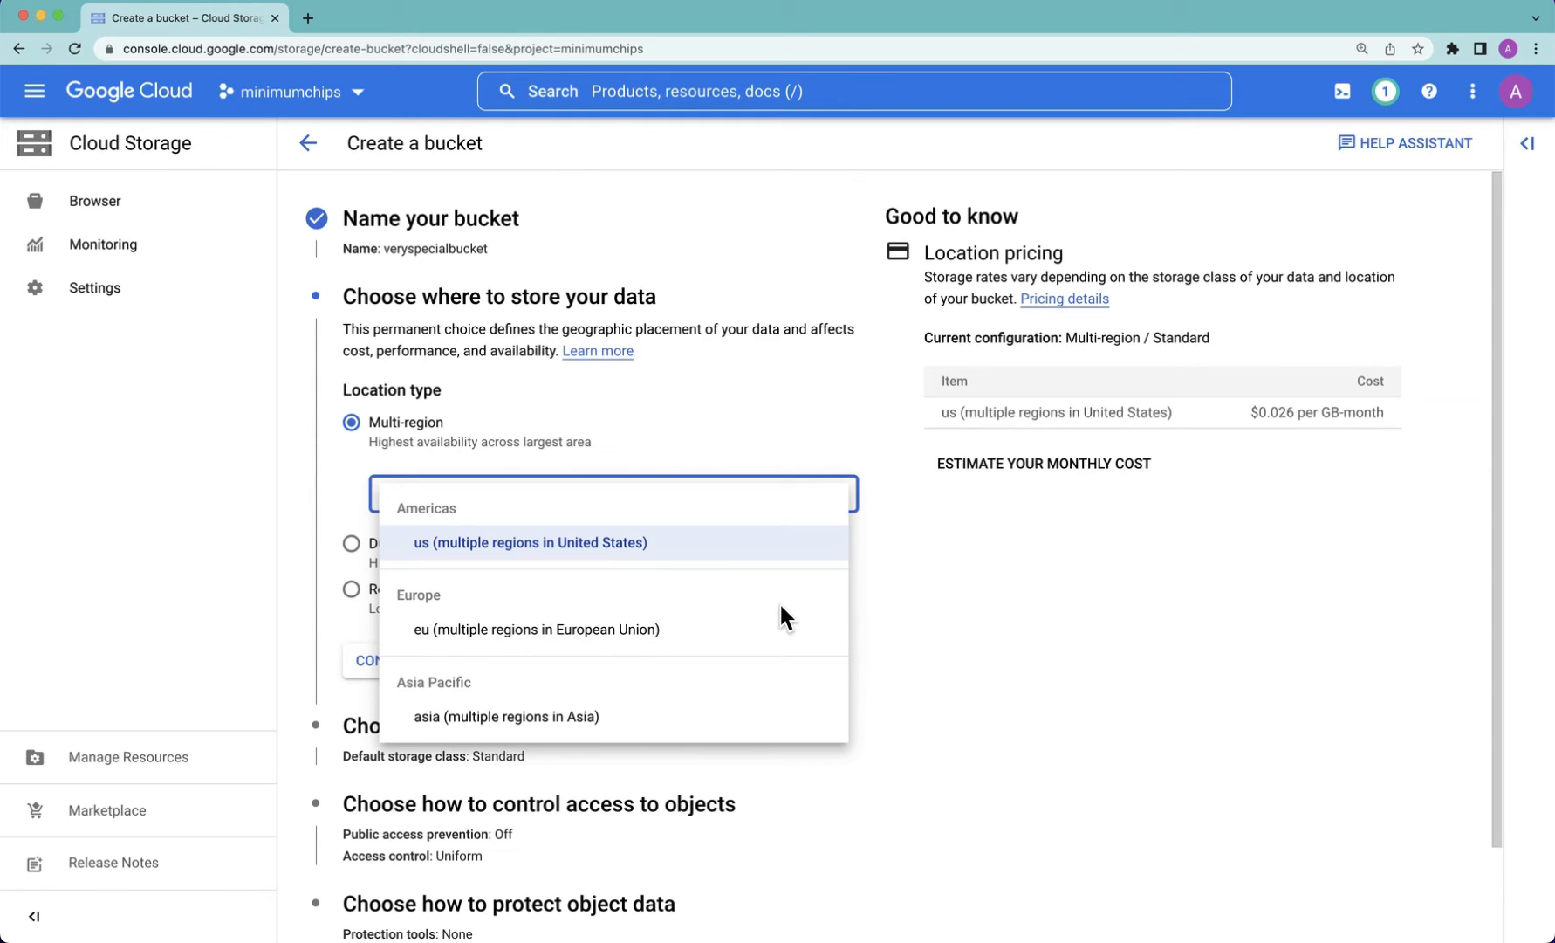
left_click(529, 541)
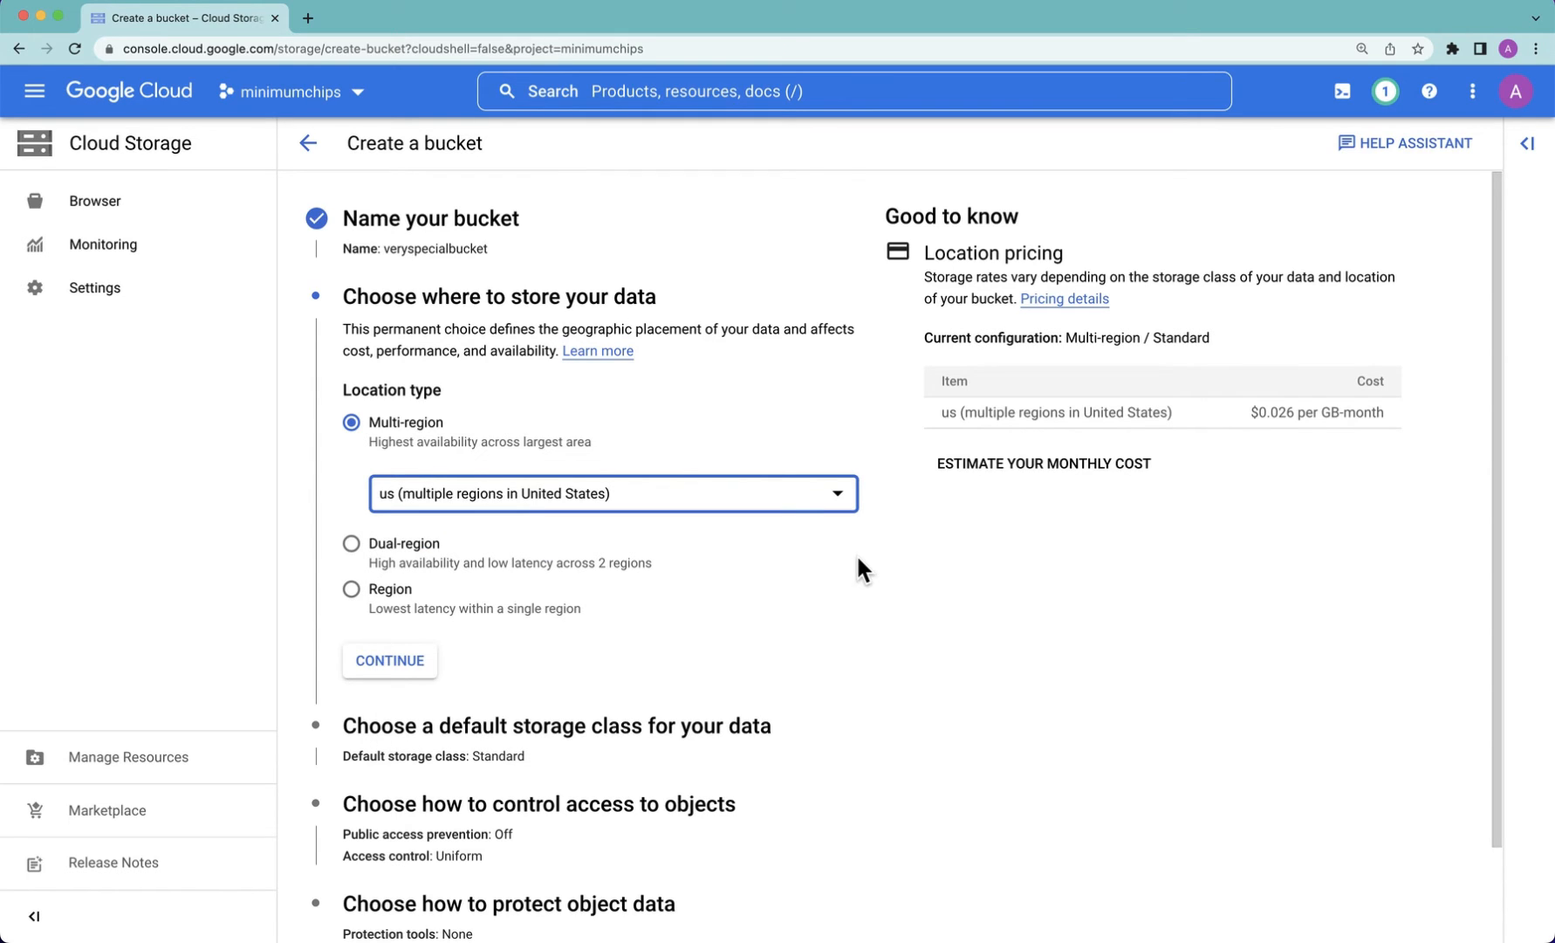
mouse_move(377, 623)
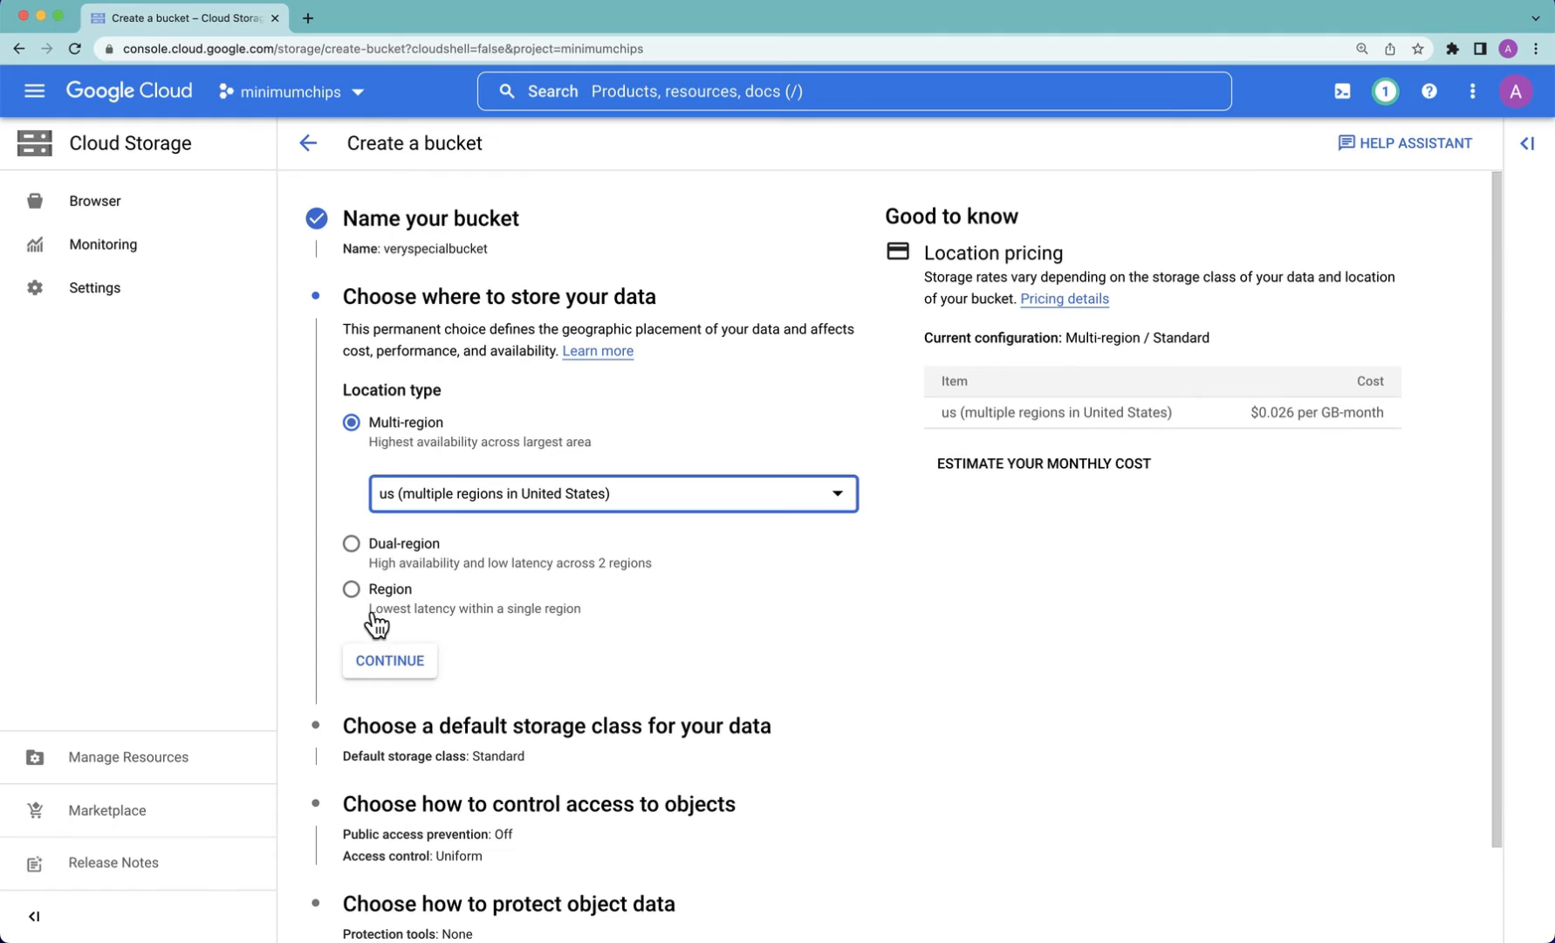
left_click(389, 660)
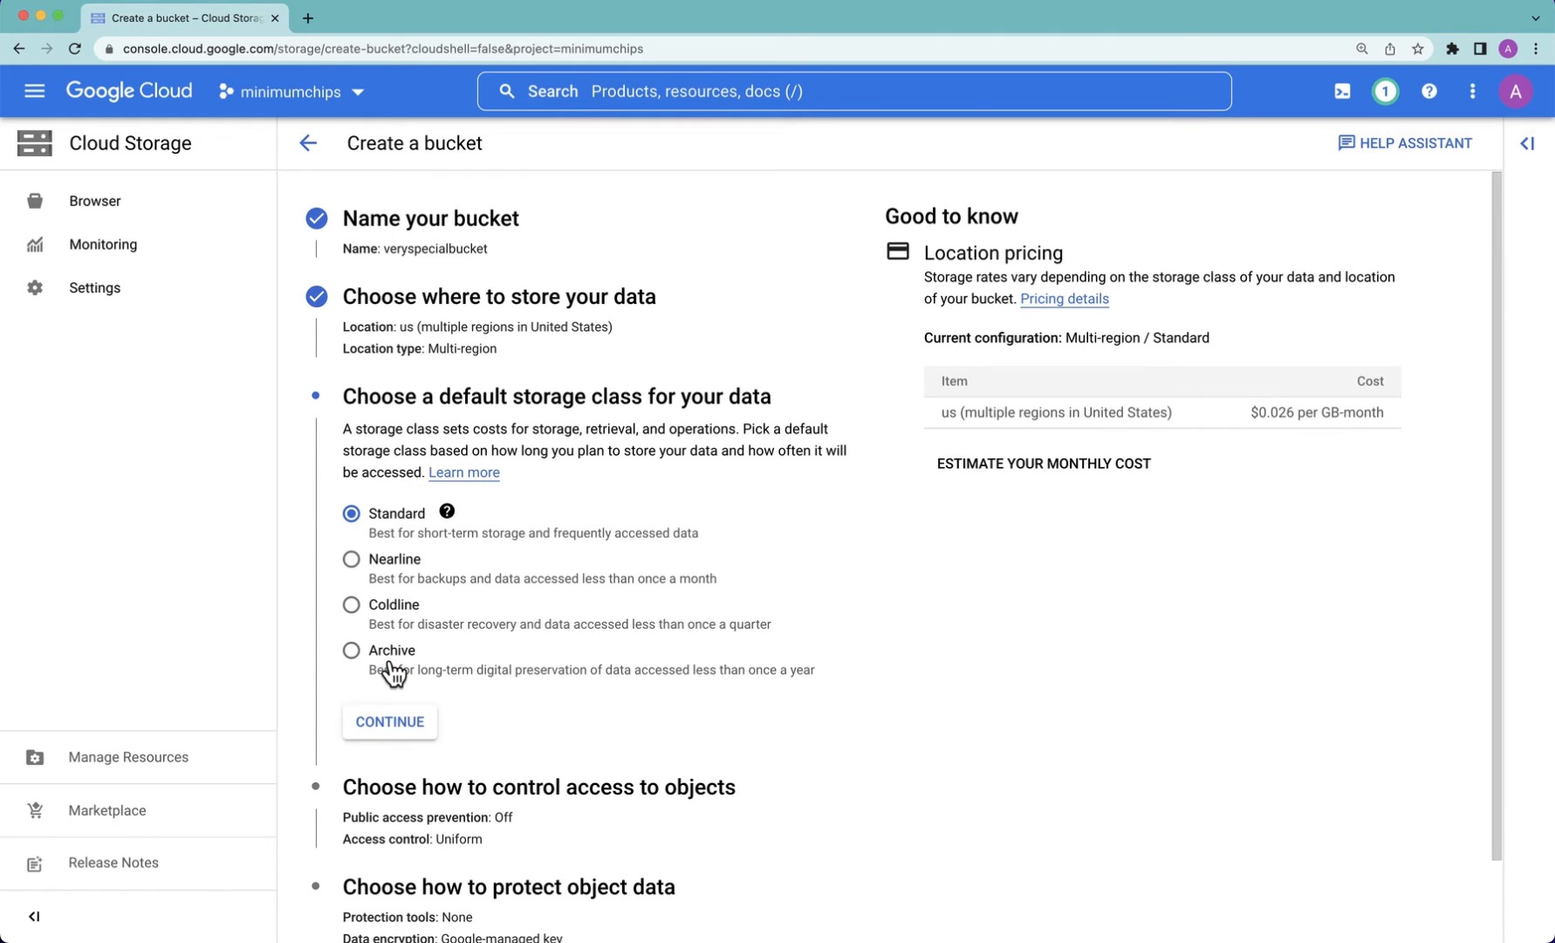
mouse_move(541, 484)
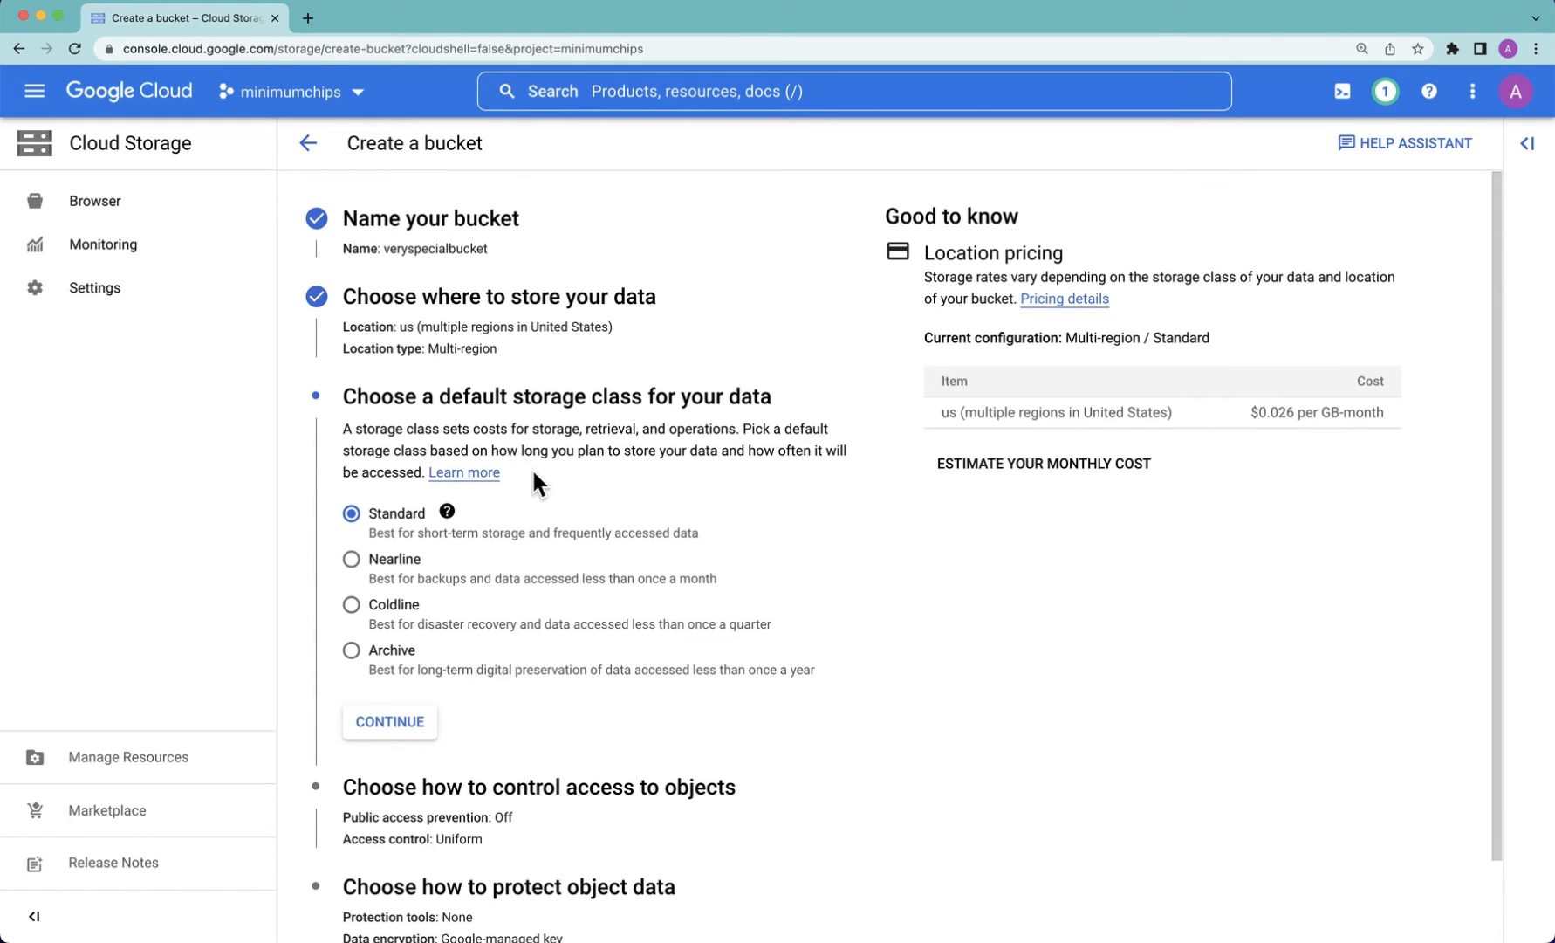
mouse_move(442, 583)
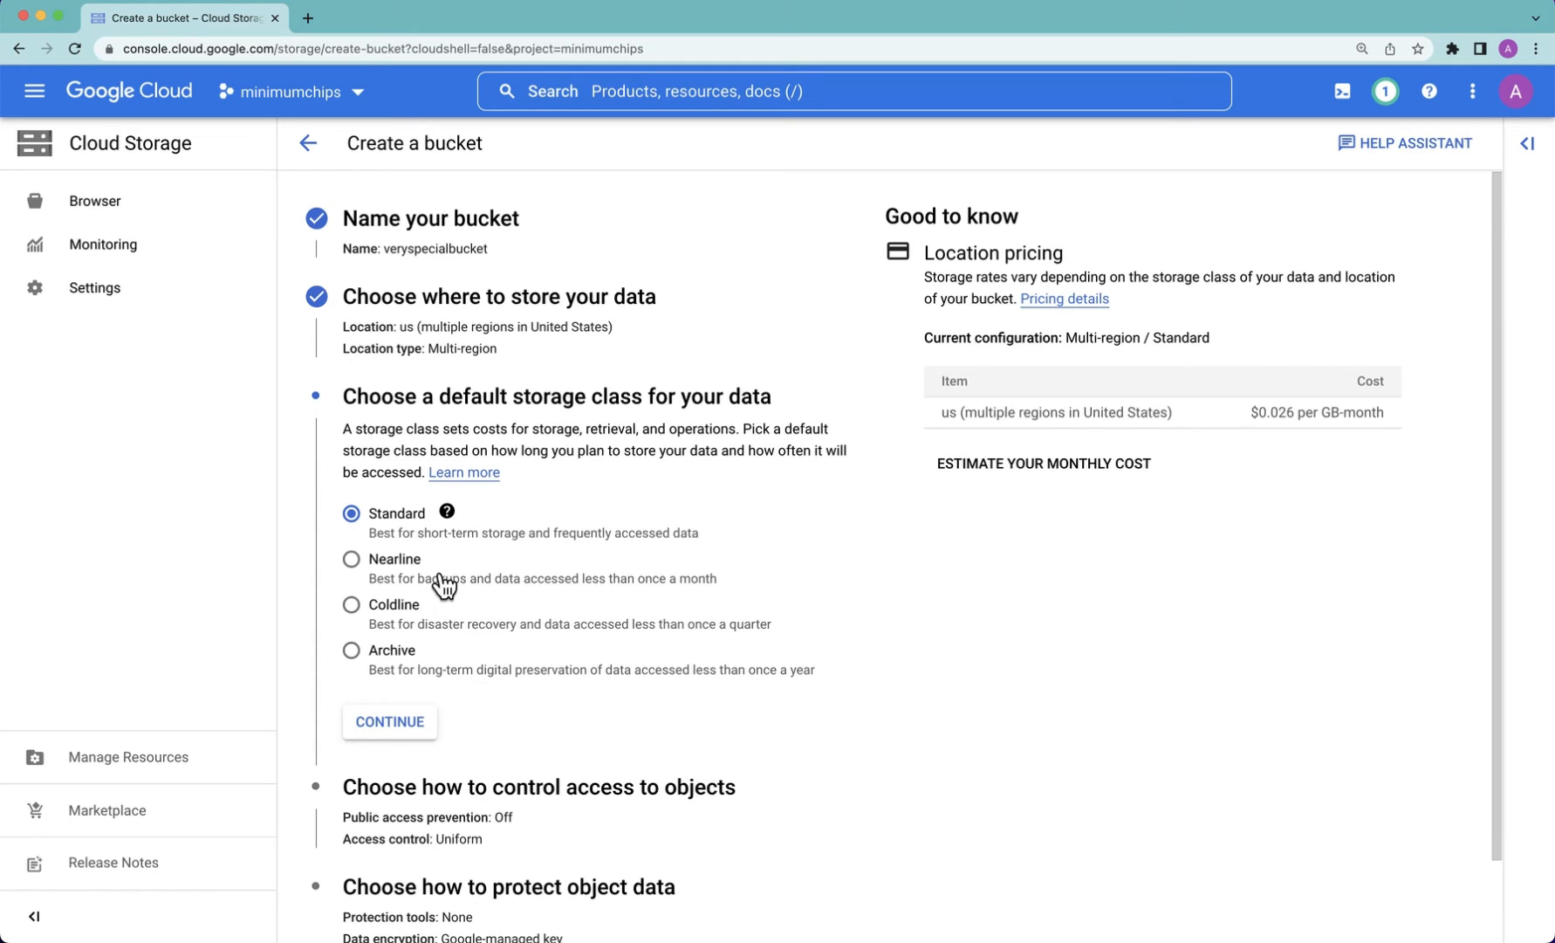
Step: Choose Coldline as the bucket's default storage class ($0.007 per GB-month)
left_click(351, 565)
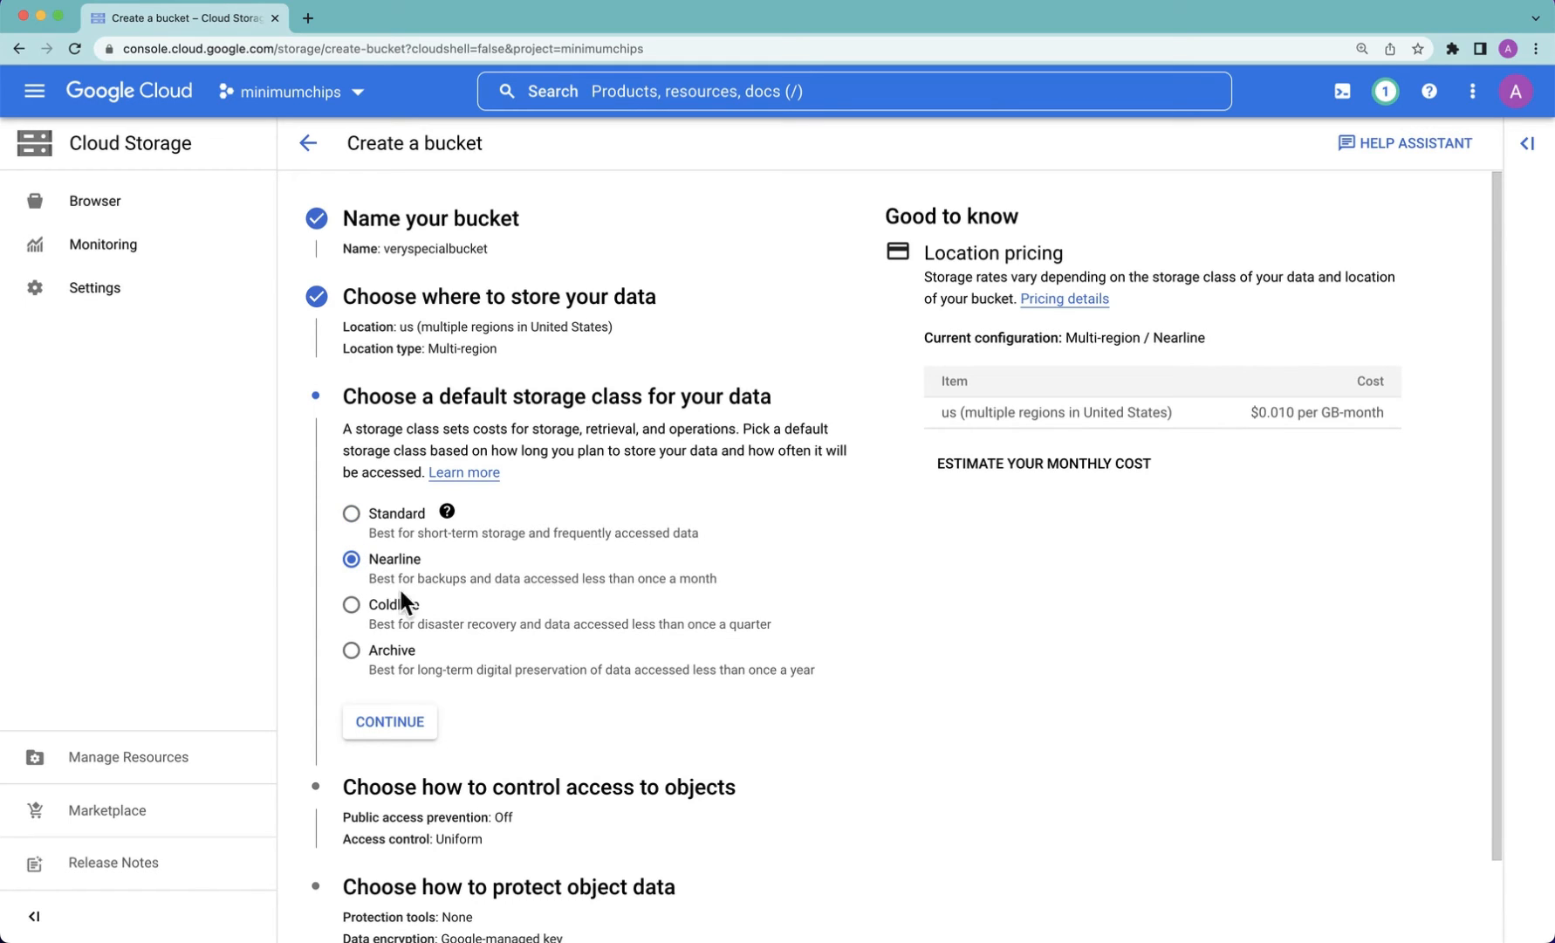
mouse_move(457, 602)
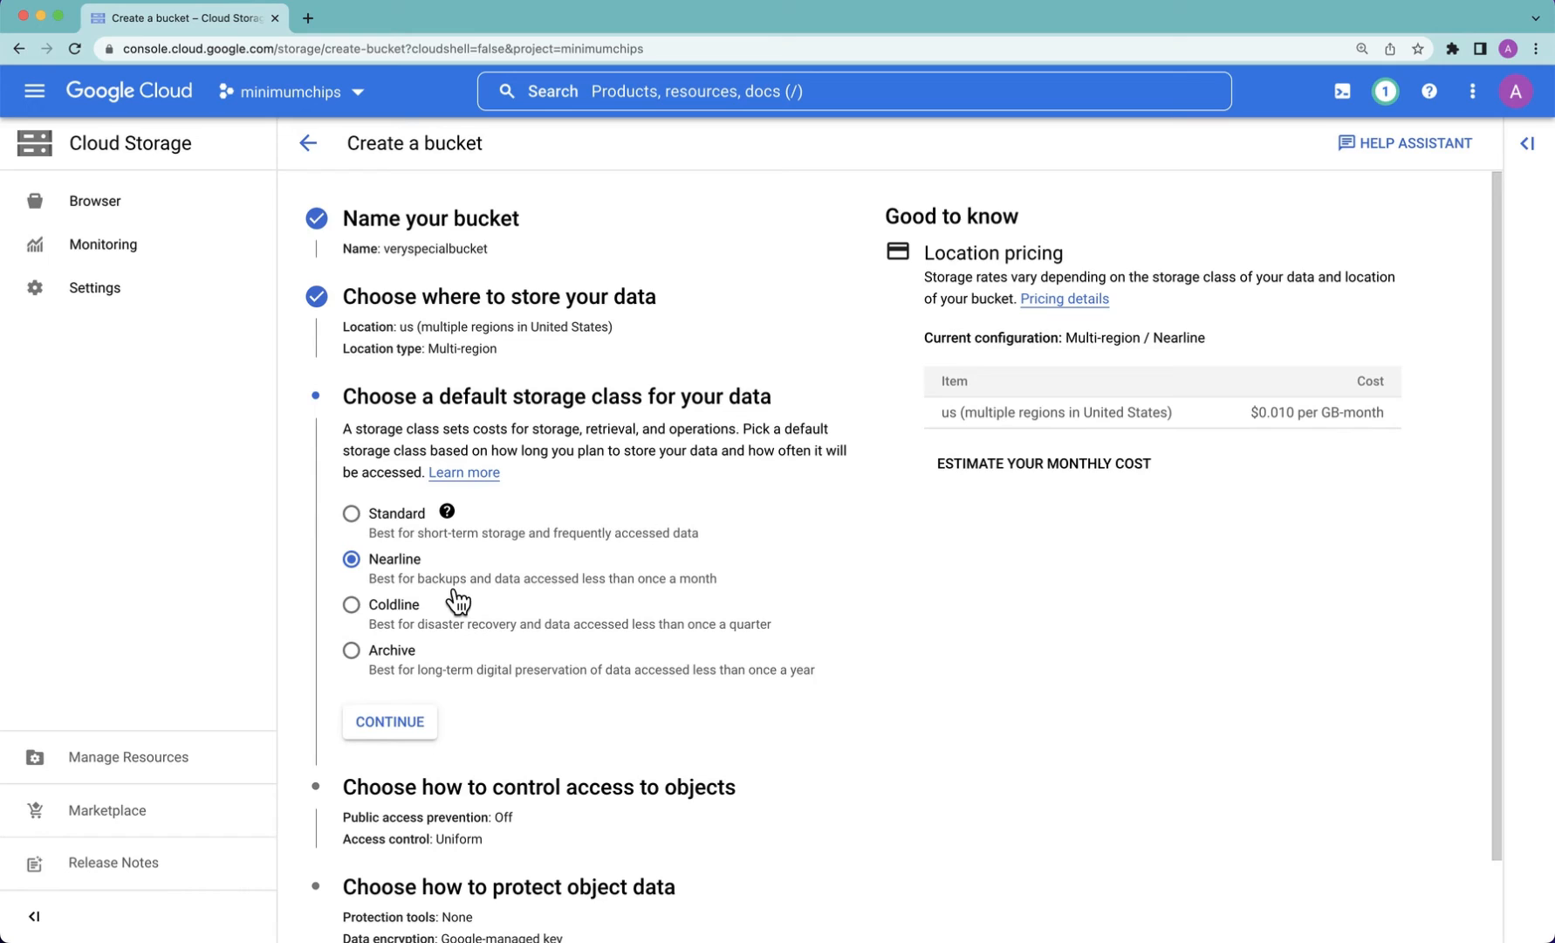
left_click(351, 606)
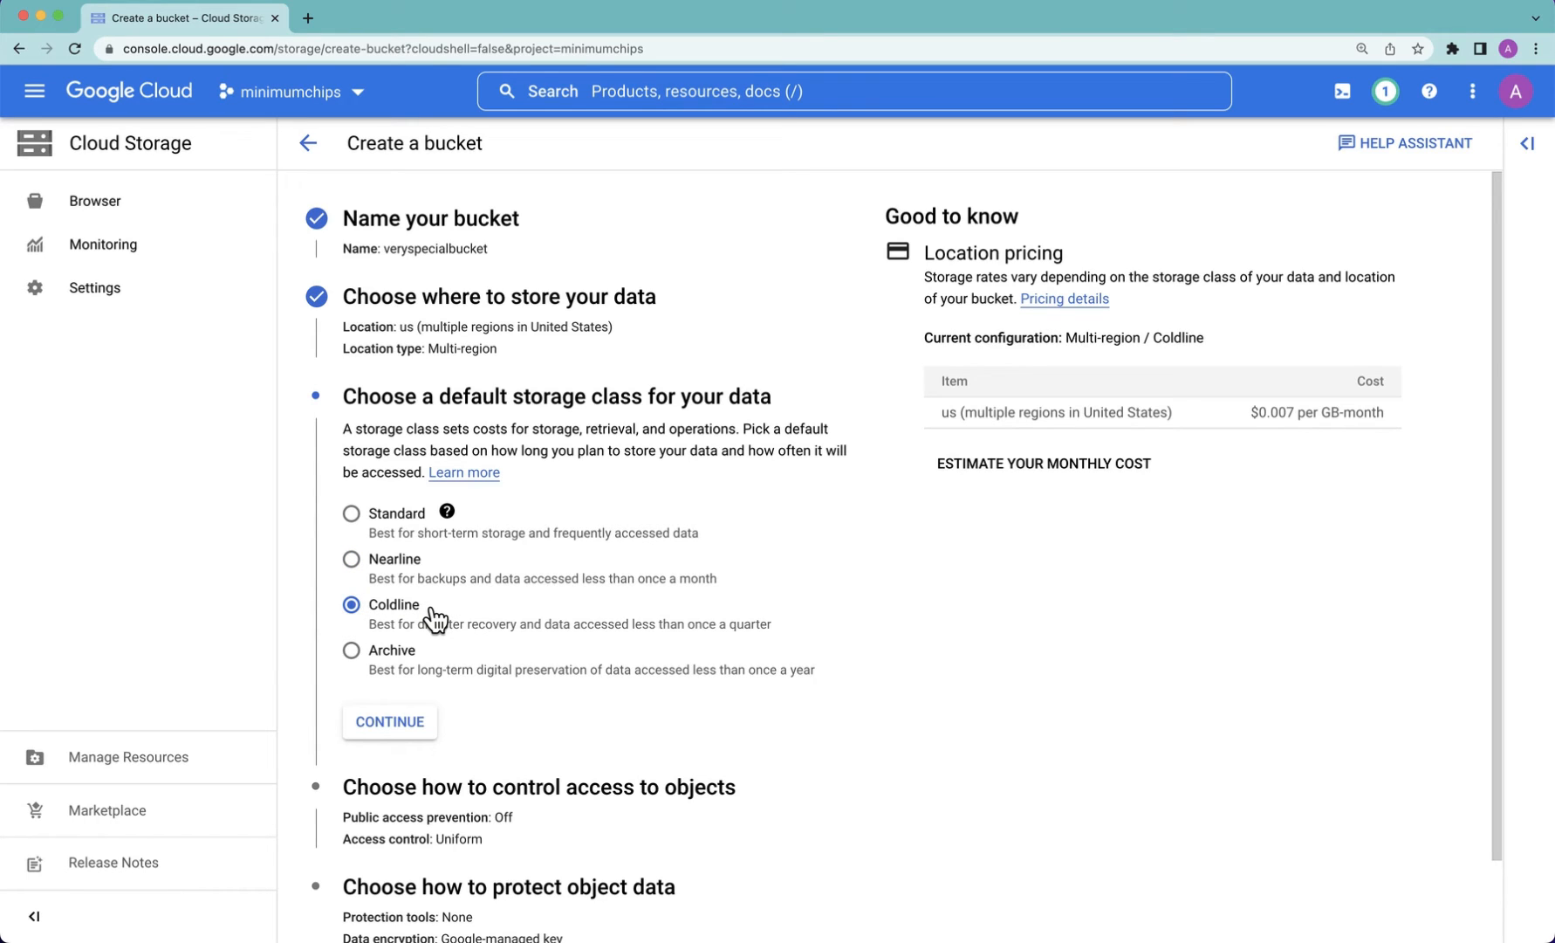
mouse_move(446, 618)
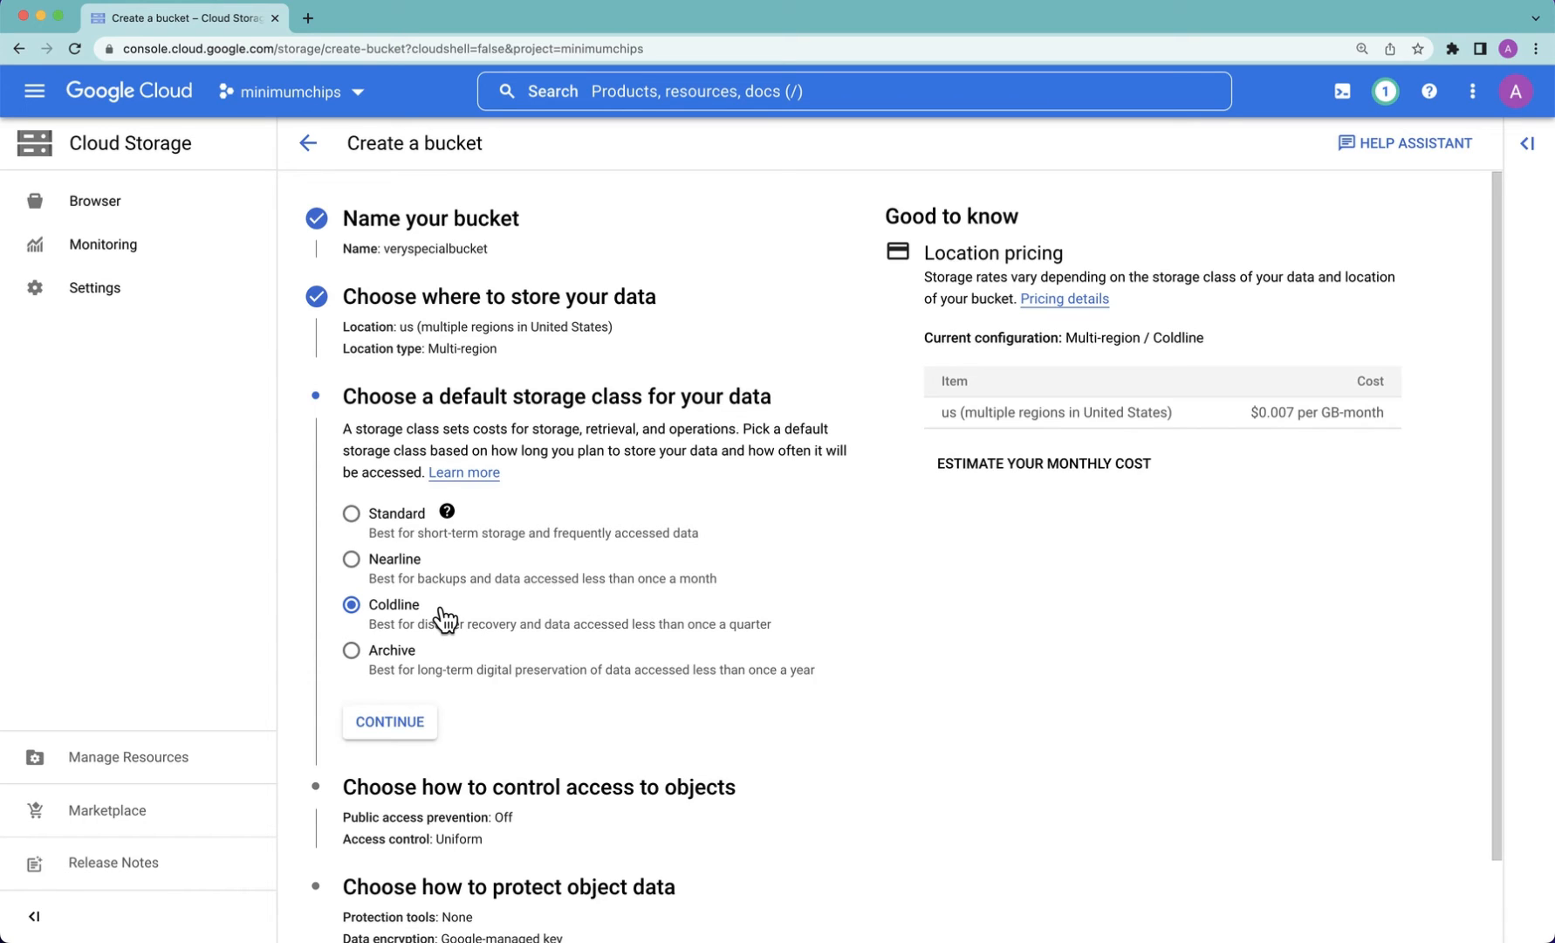
mouse_move(440, 611)
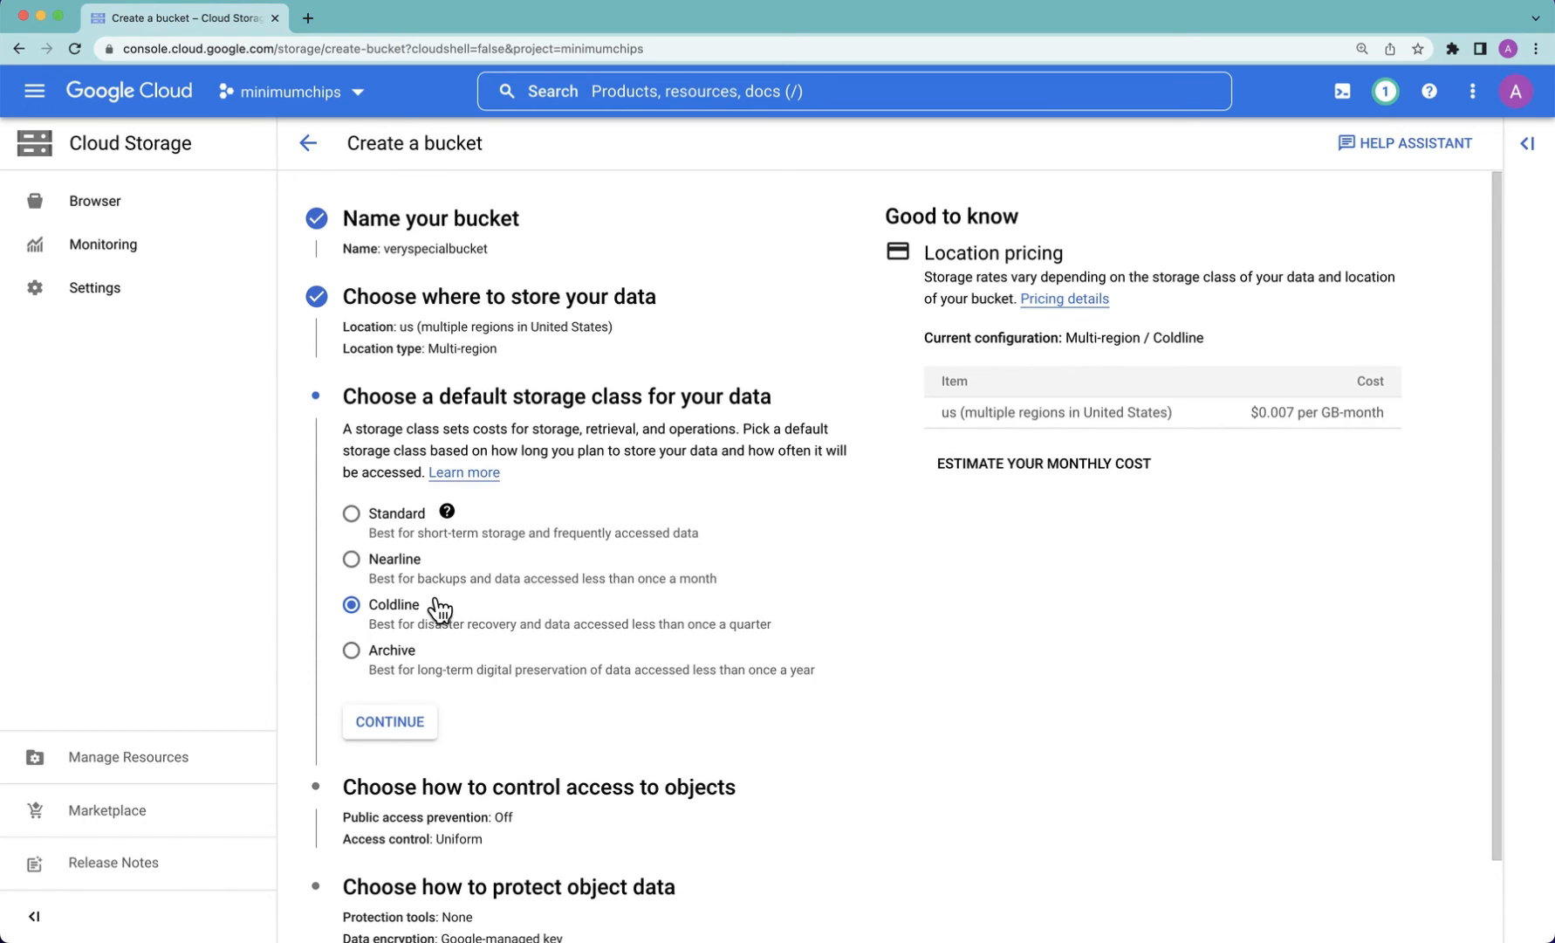
mouse_move(428, 625)
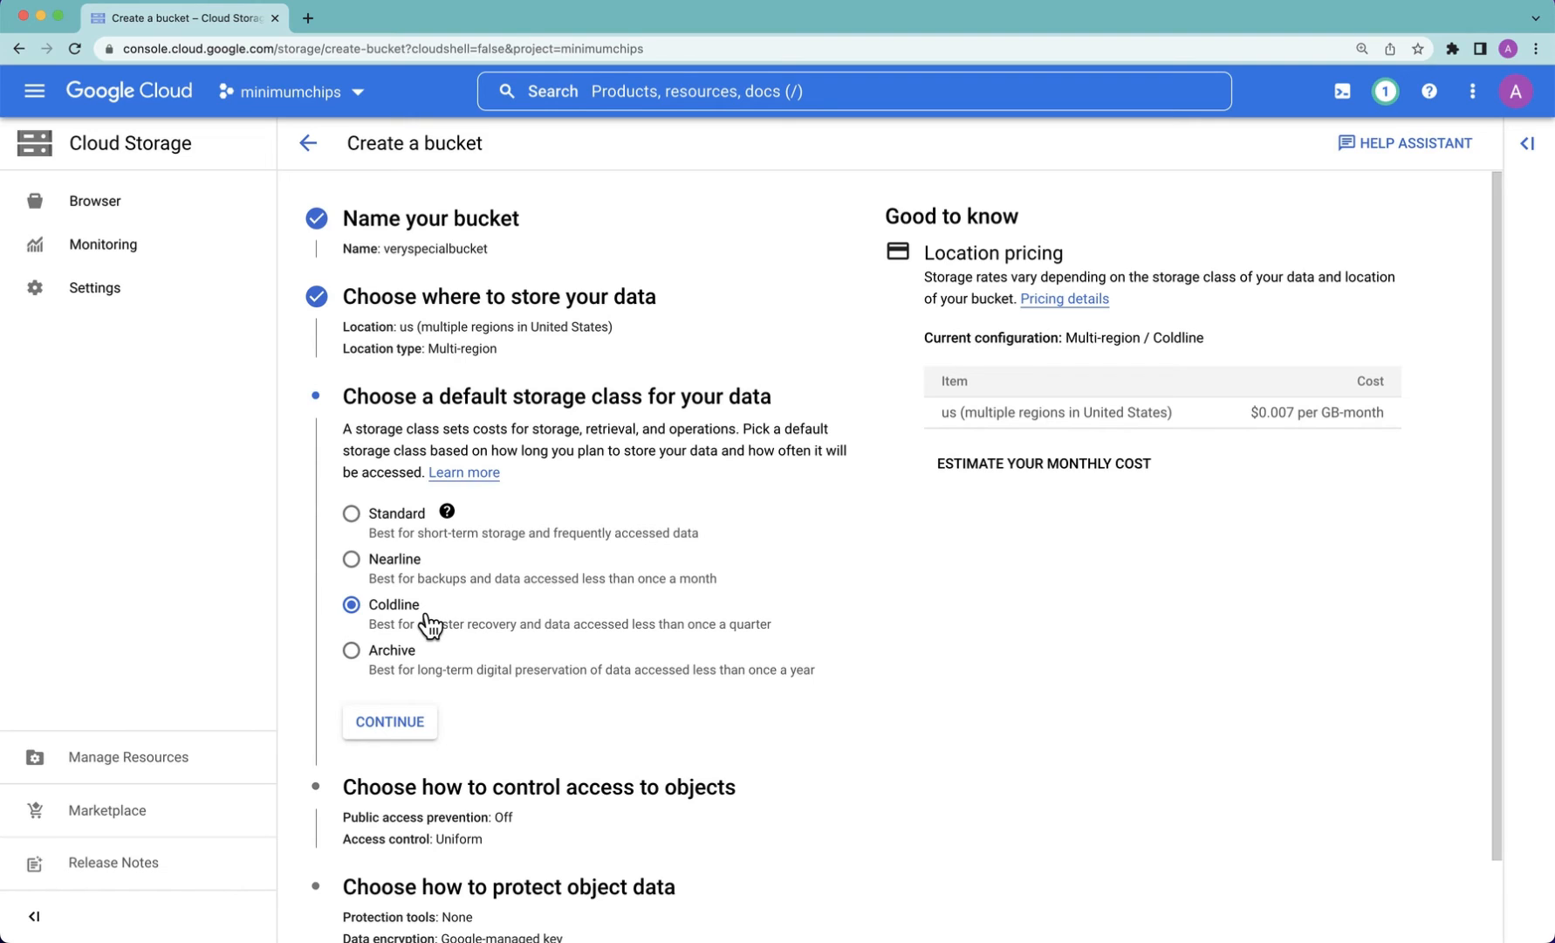
mouse_move(428, 609)
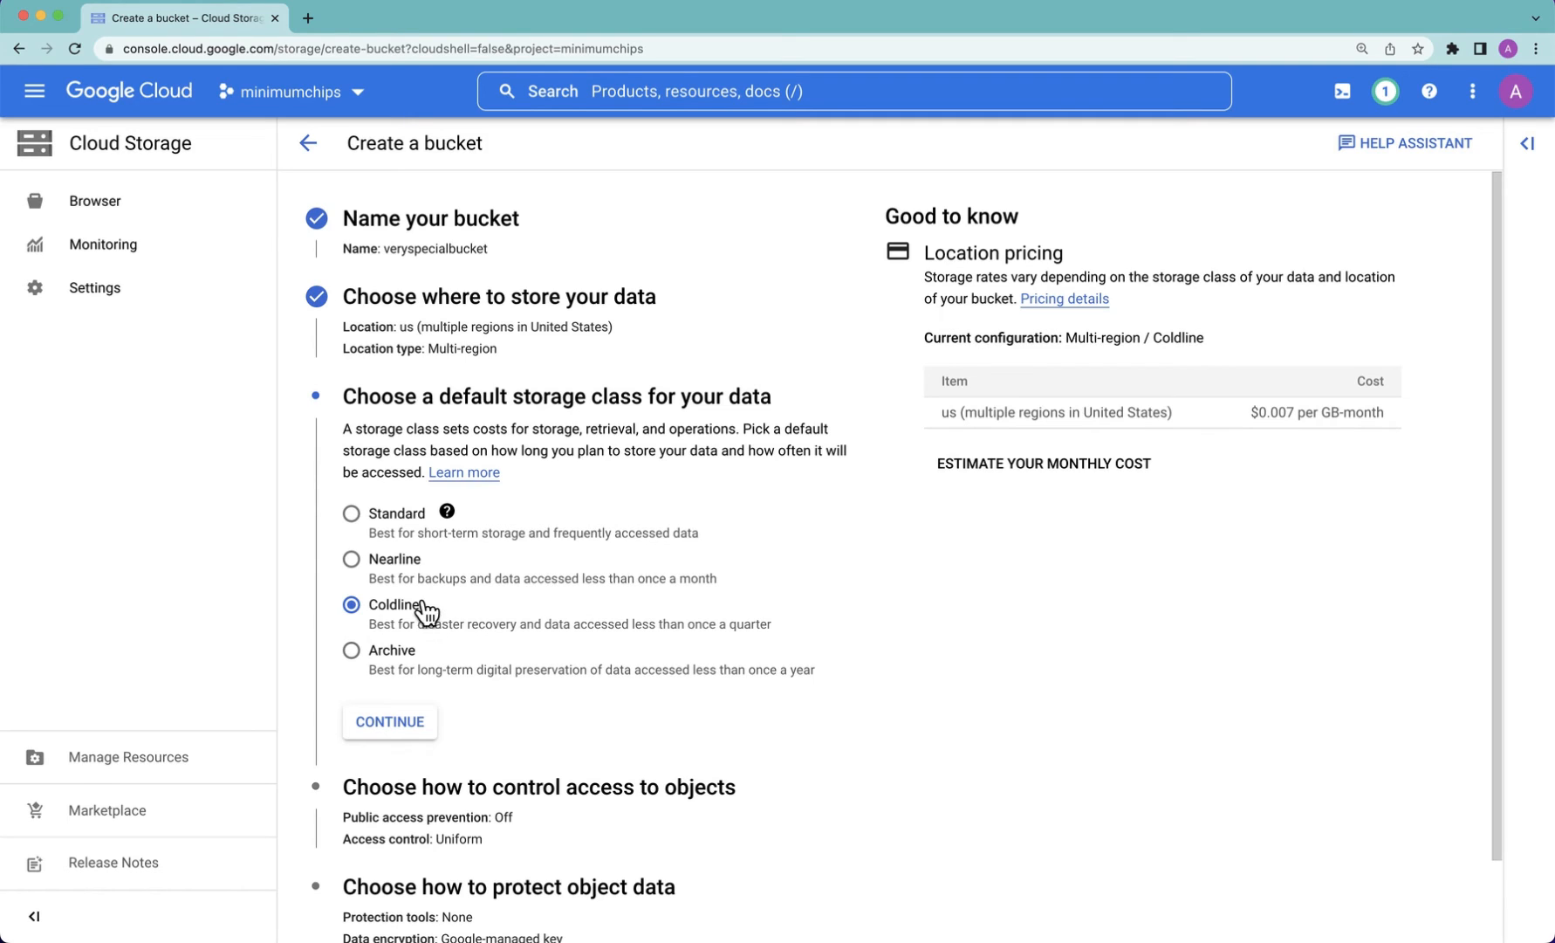
mouse_move(407, 571)
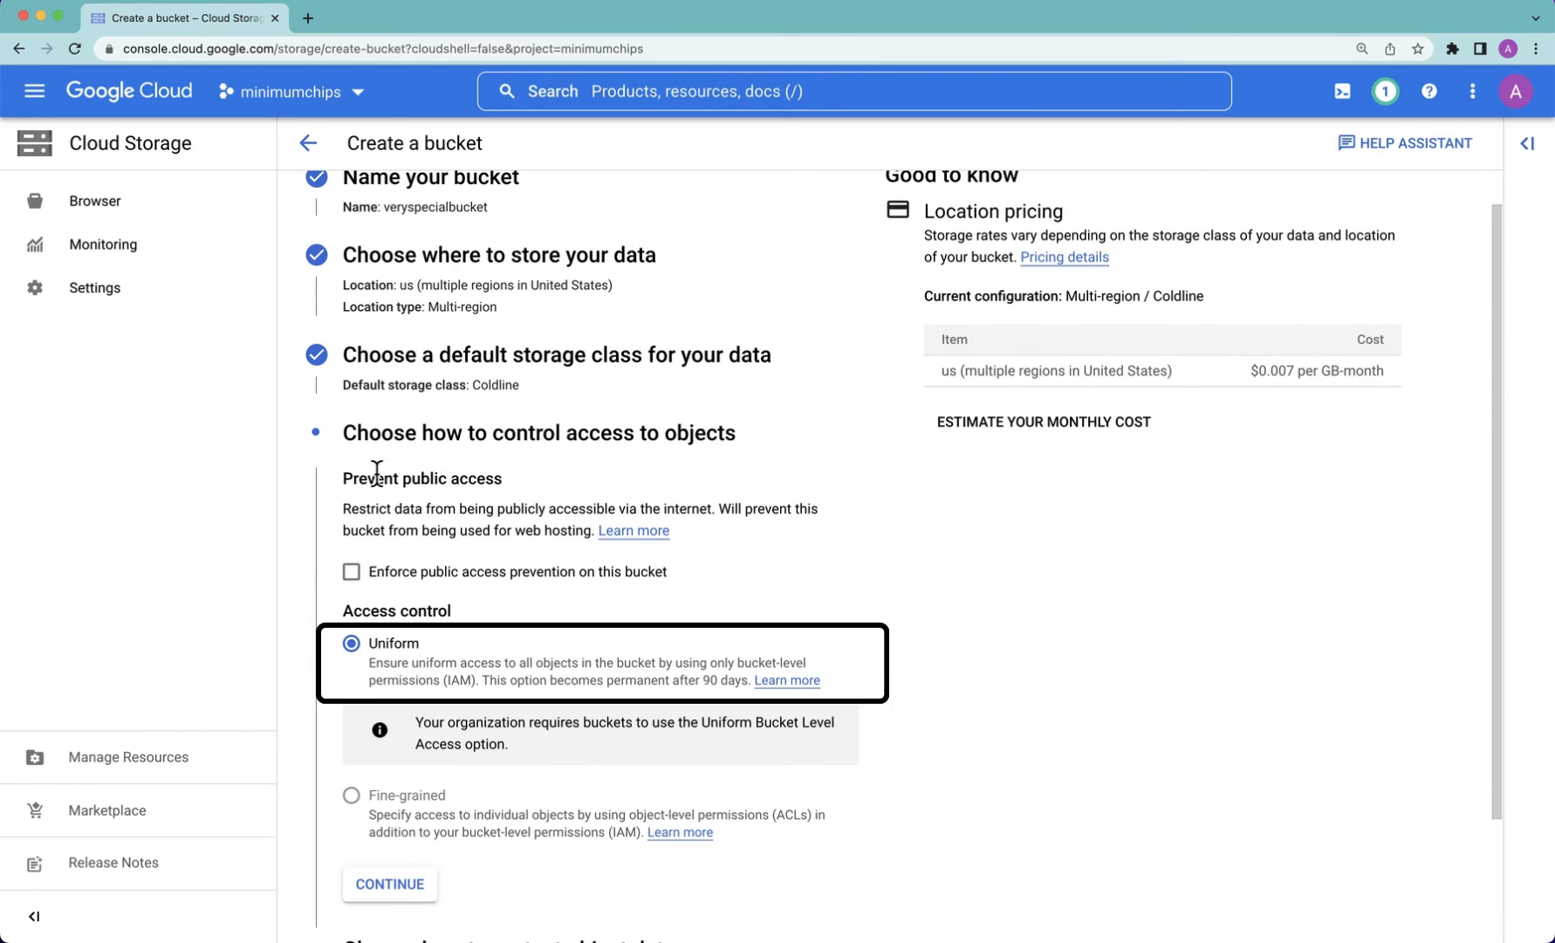
mouse_move(401, 660)
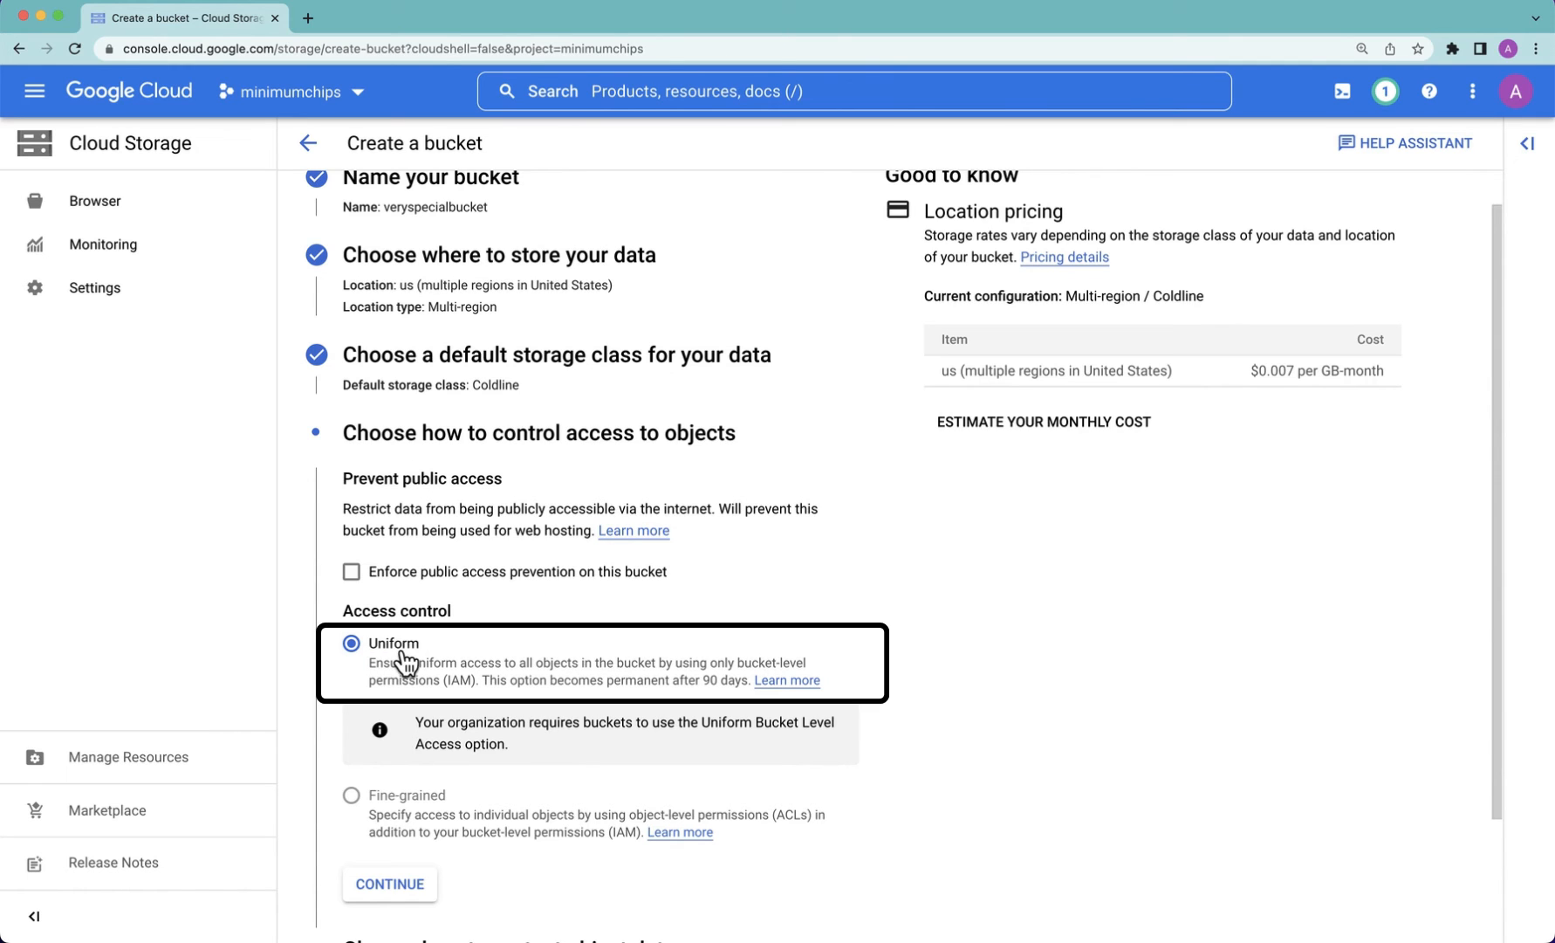
Step: Keep Uniform access control and no protection tools, then create the bucket
left_click(389, 889)
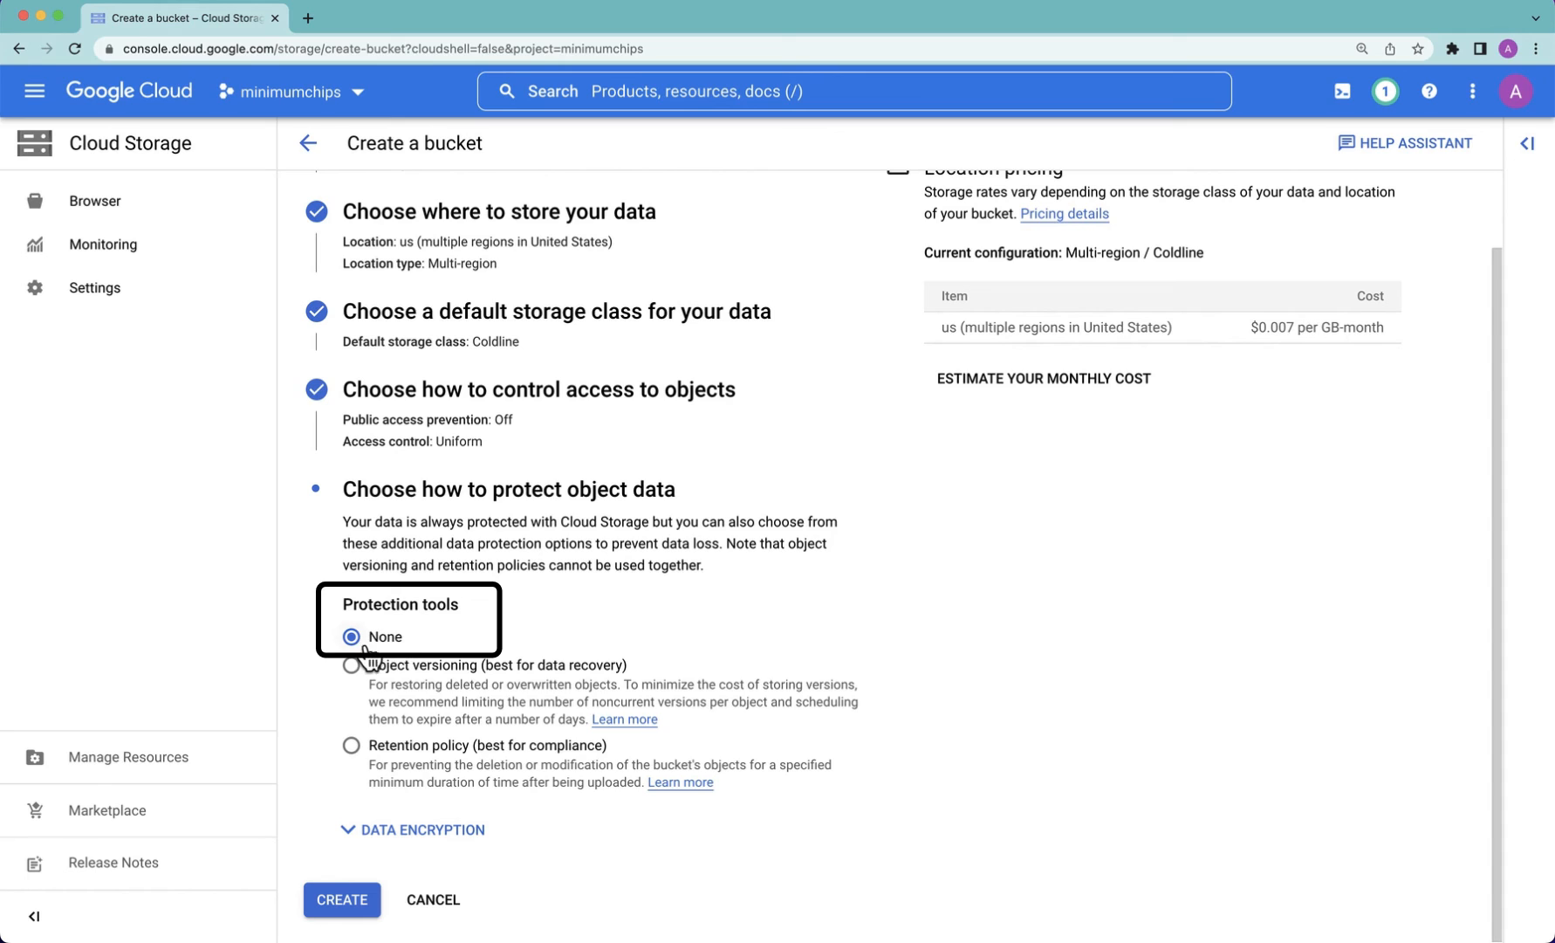
left_click(340, 899)
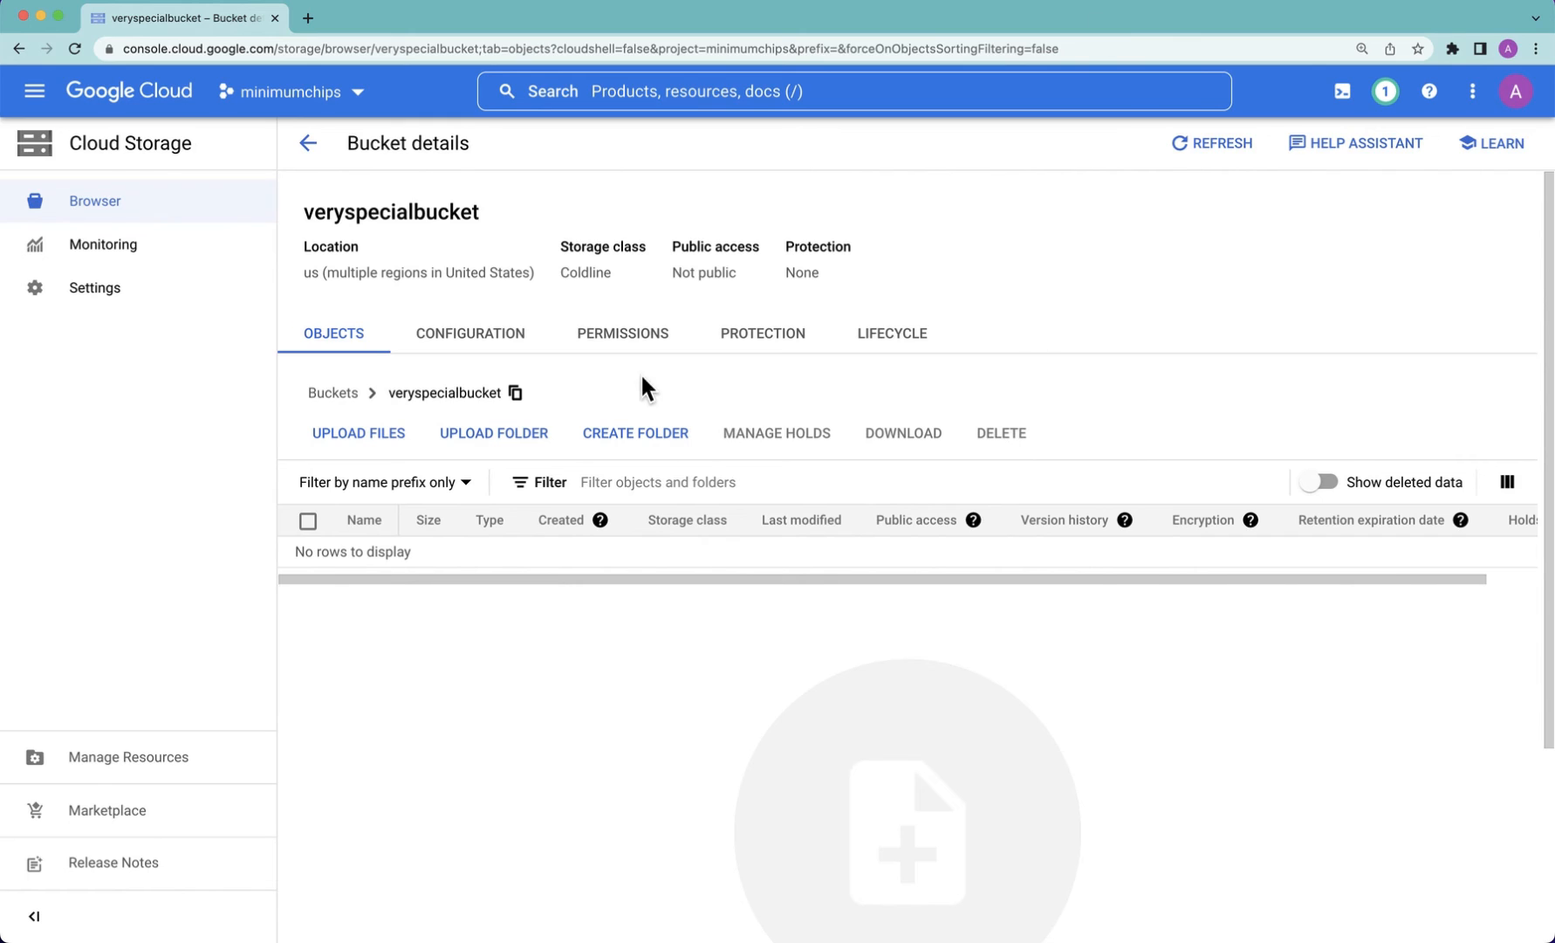
Step: View the bucket's Permissions, scrolling to the principals list with the onvault service account
left_click(624, 333)
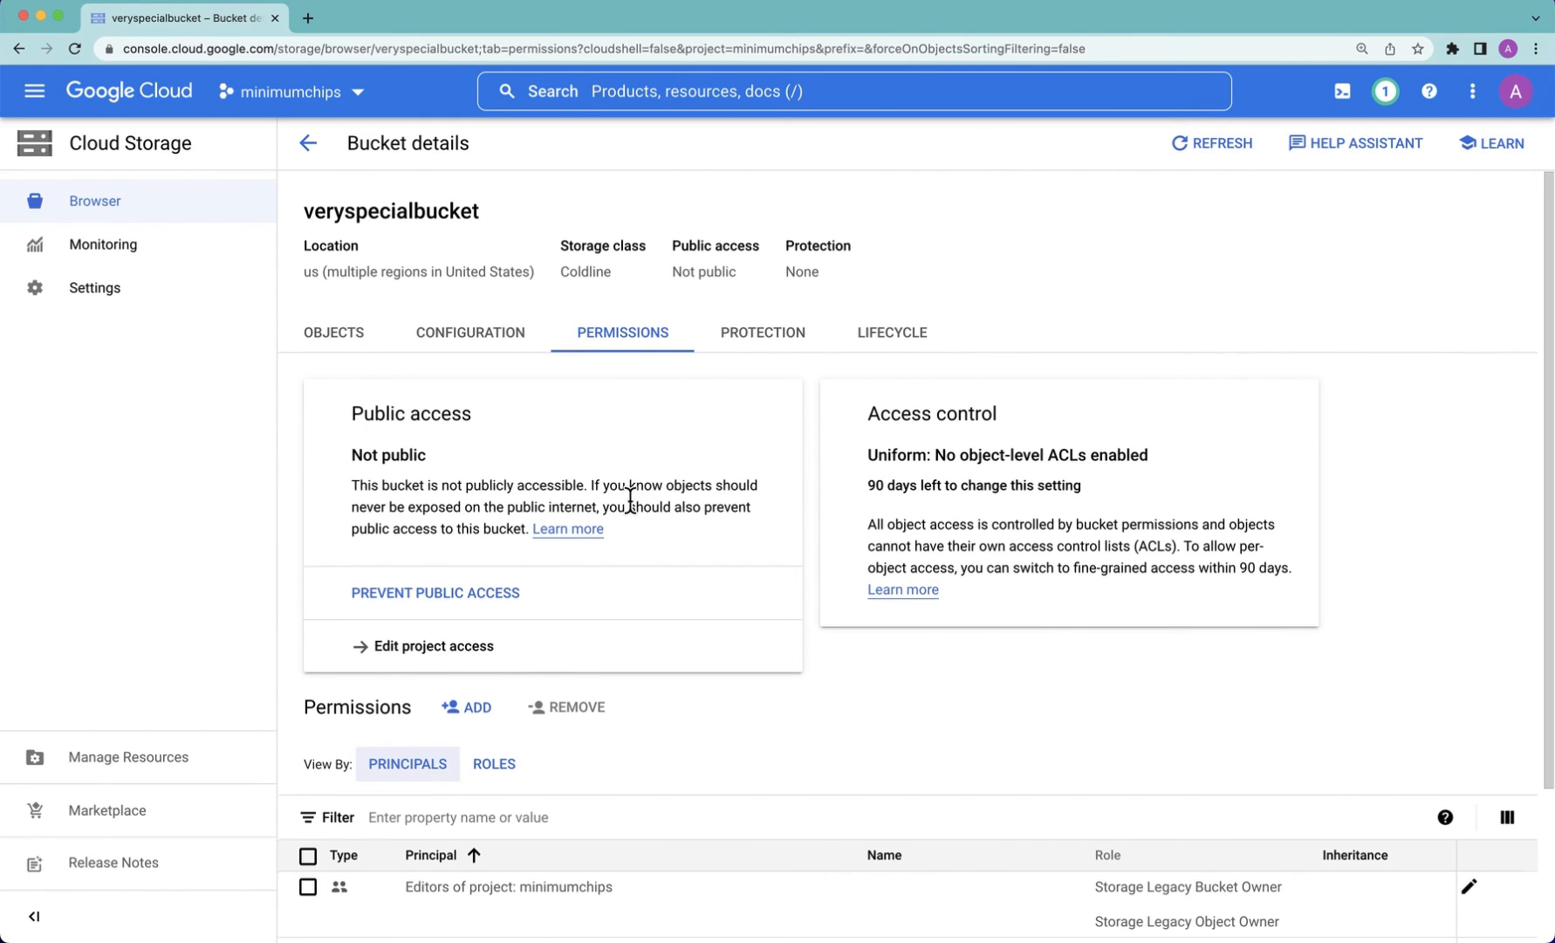
scroll("down", 3)
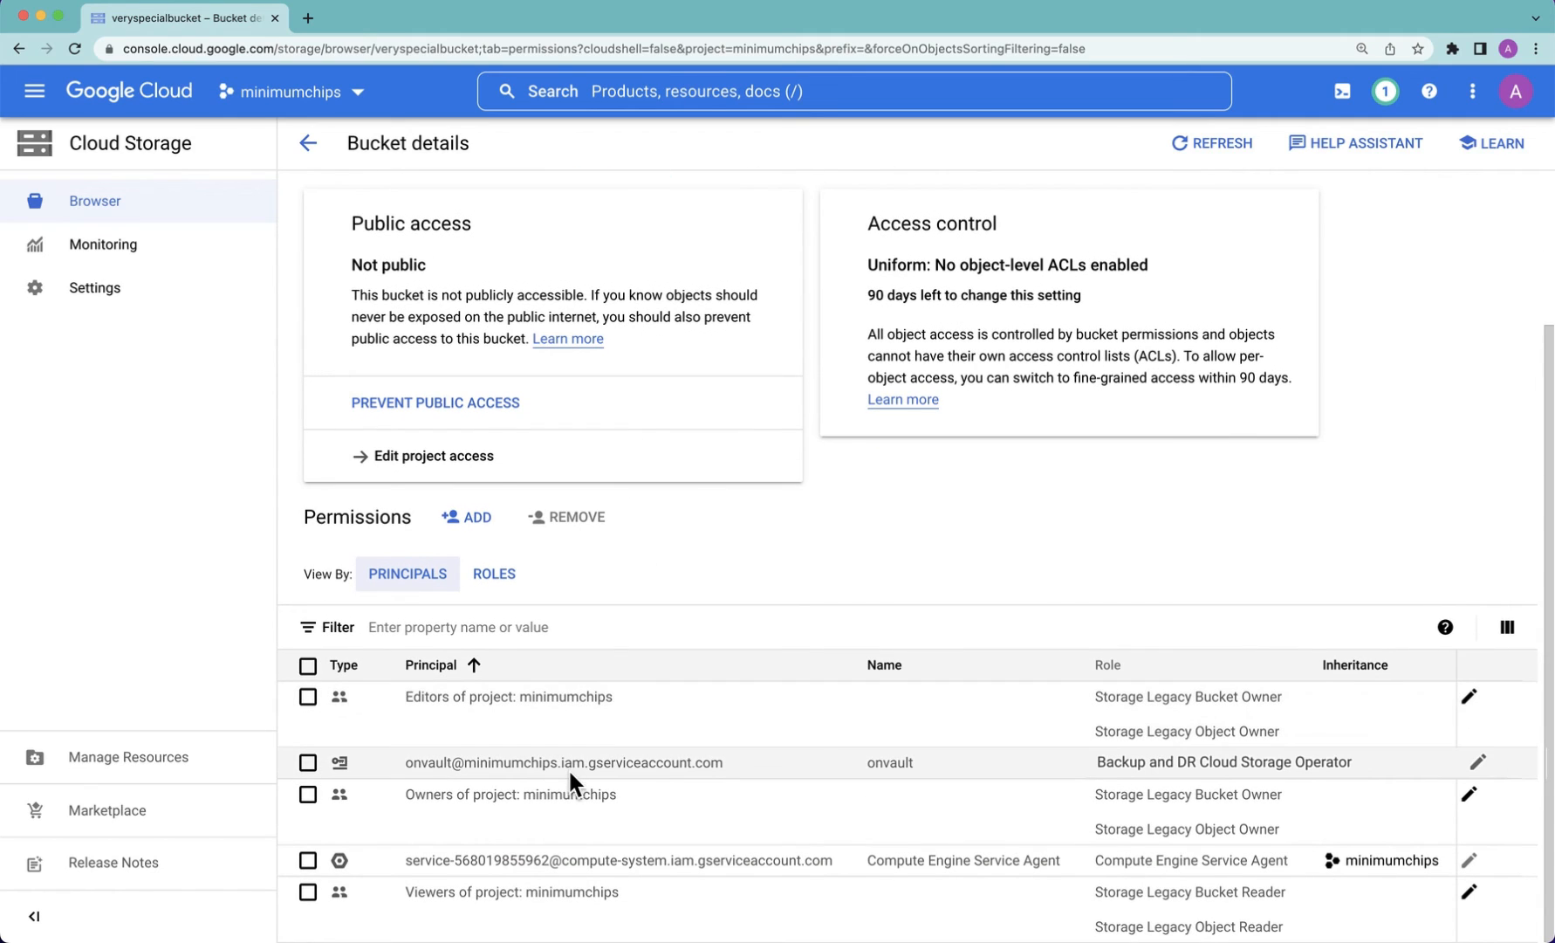
mouse_move(394, 794)
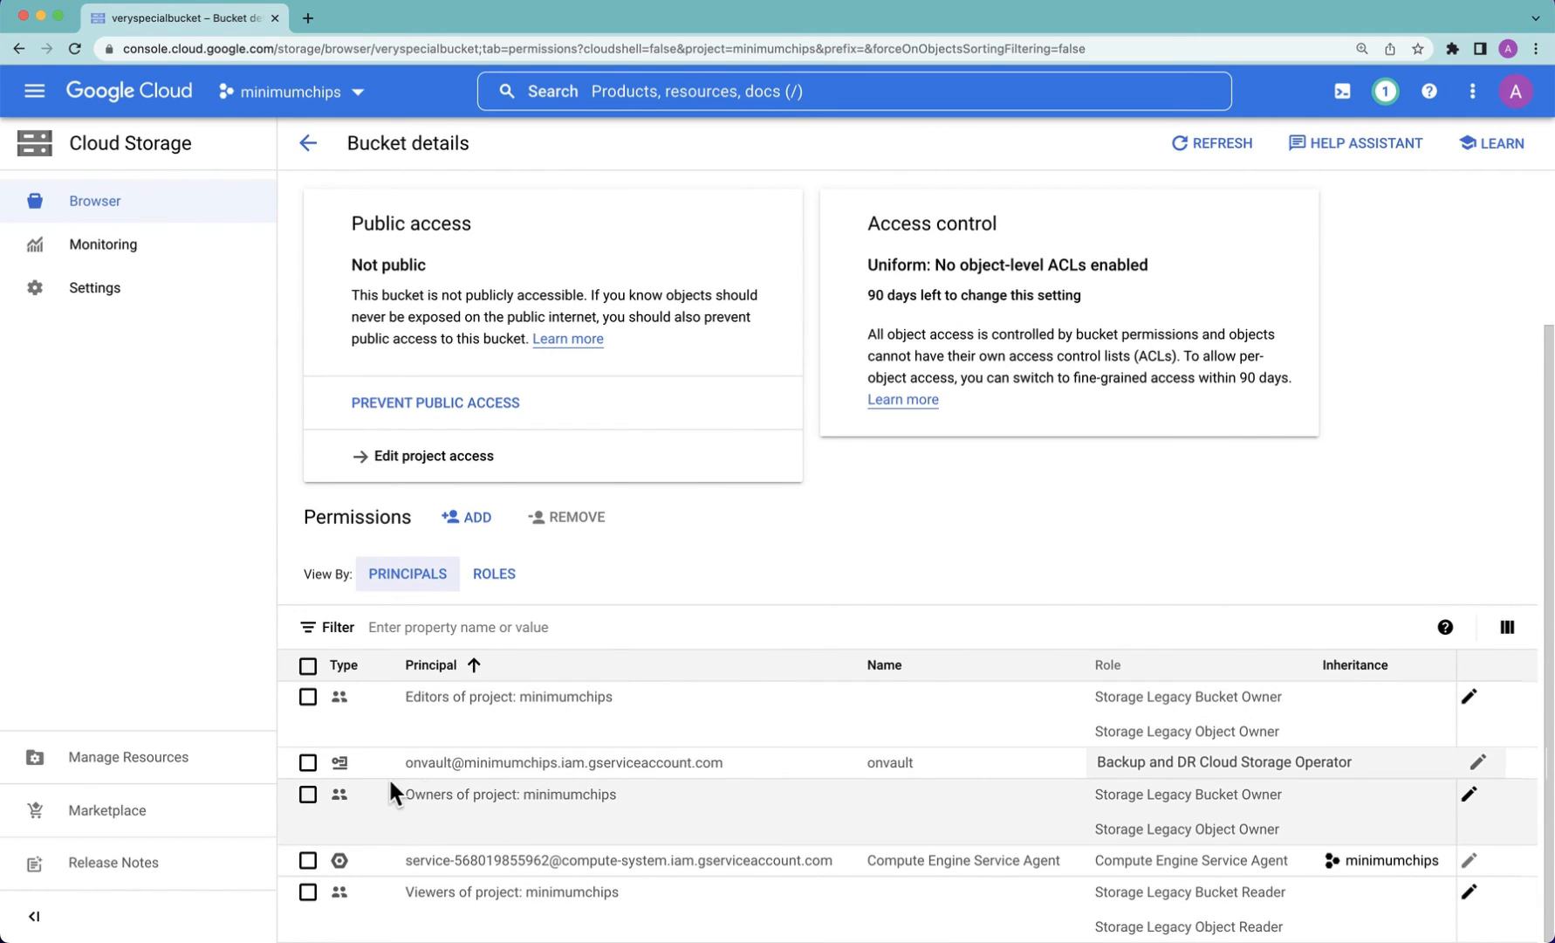
mouse_move(431, 784)
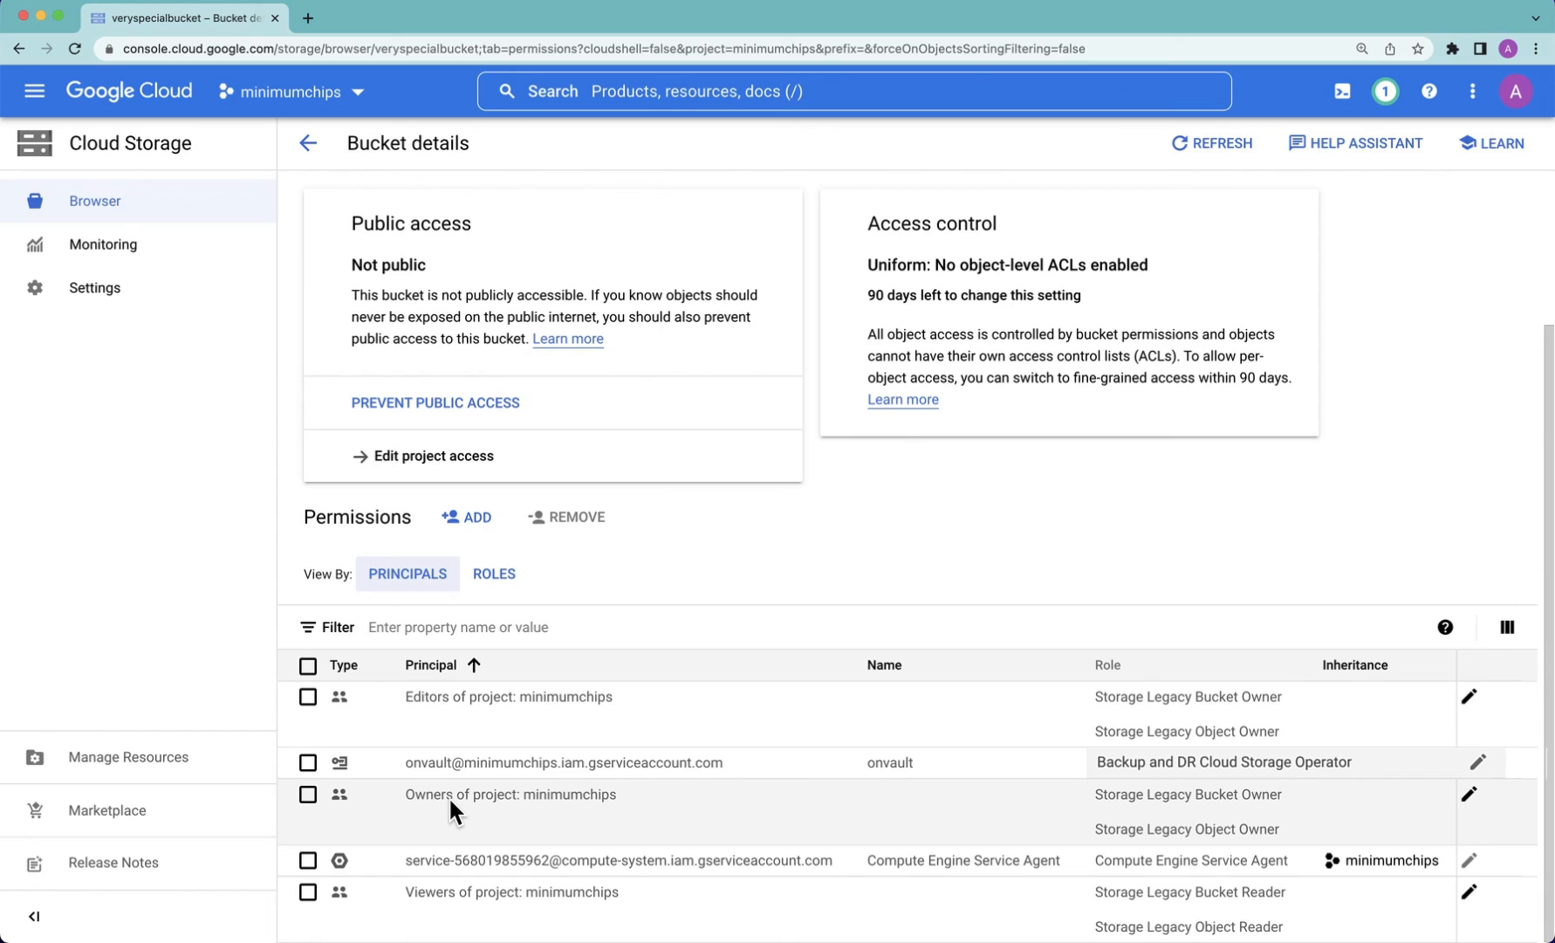
mouse_move(463, 777)
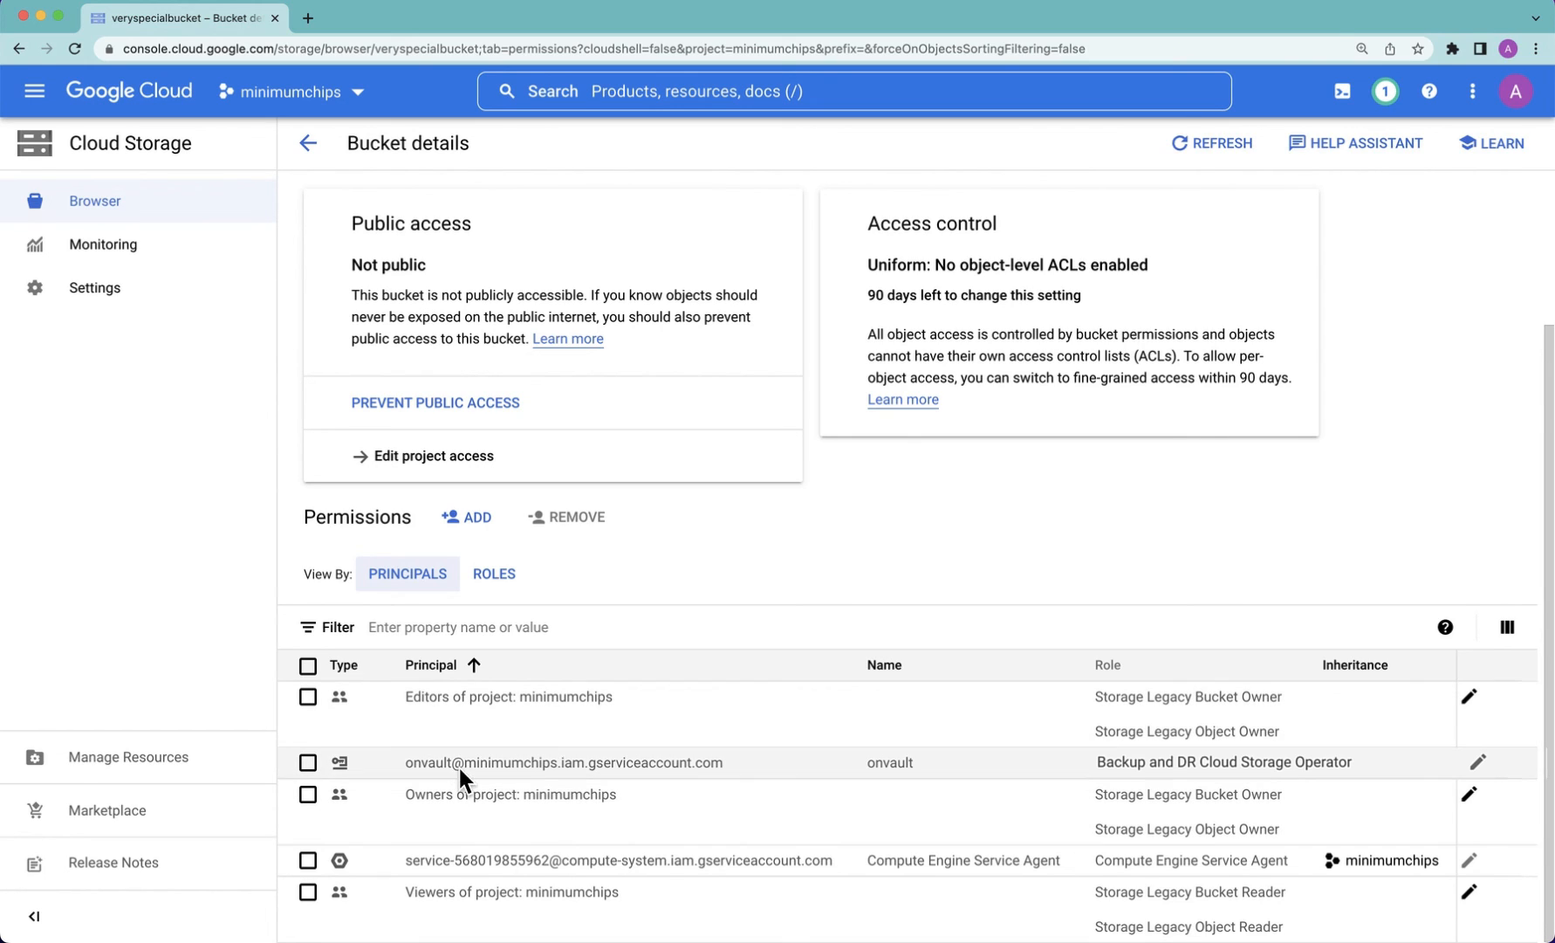
mouse_move(492, 592)
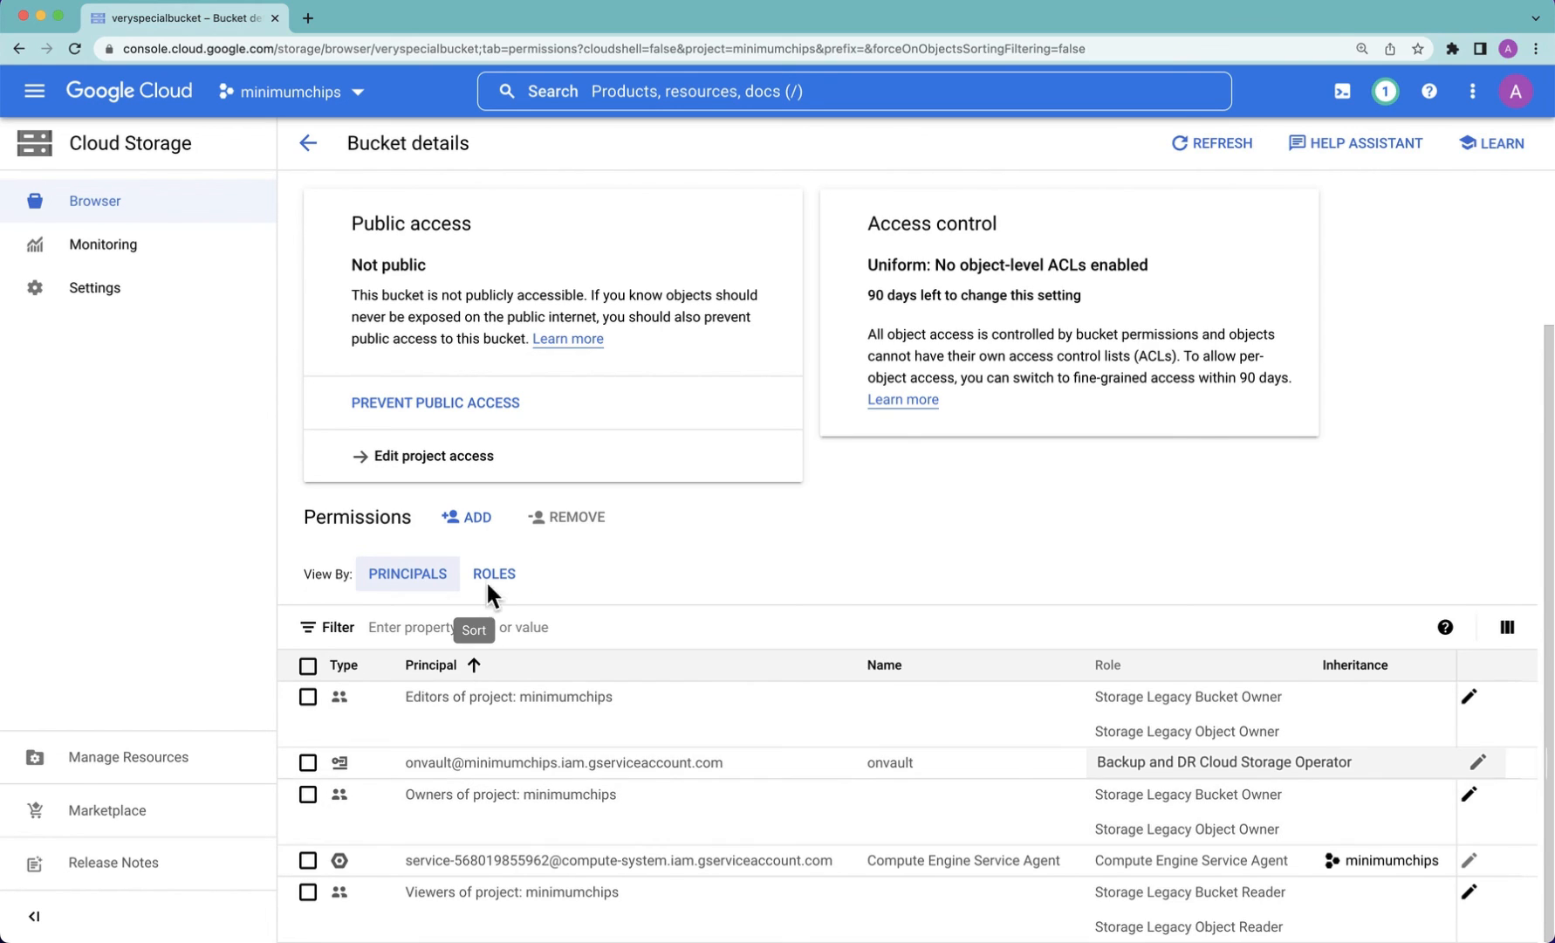
mouse_move(625, 735)
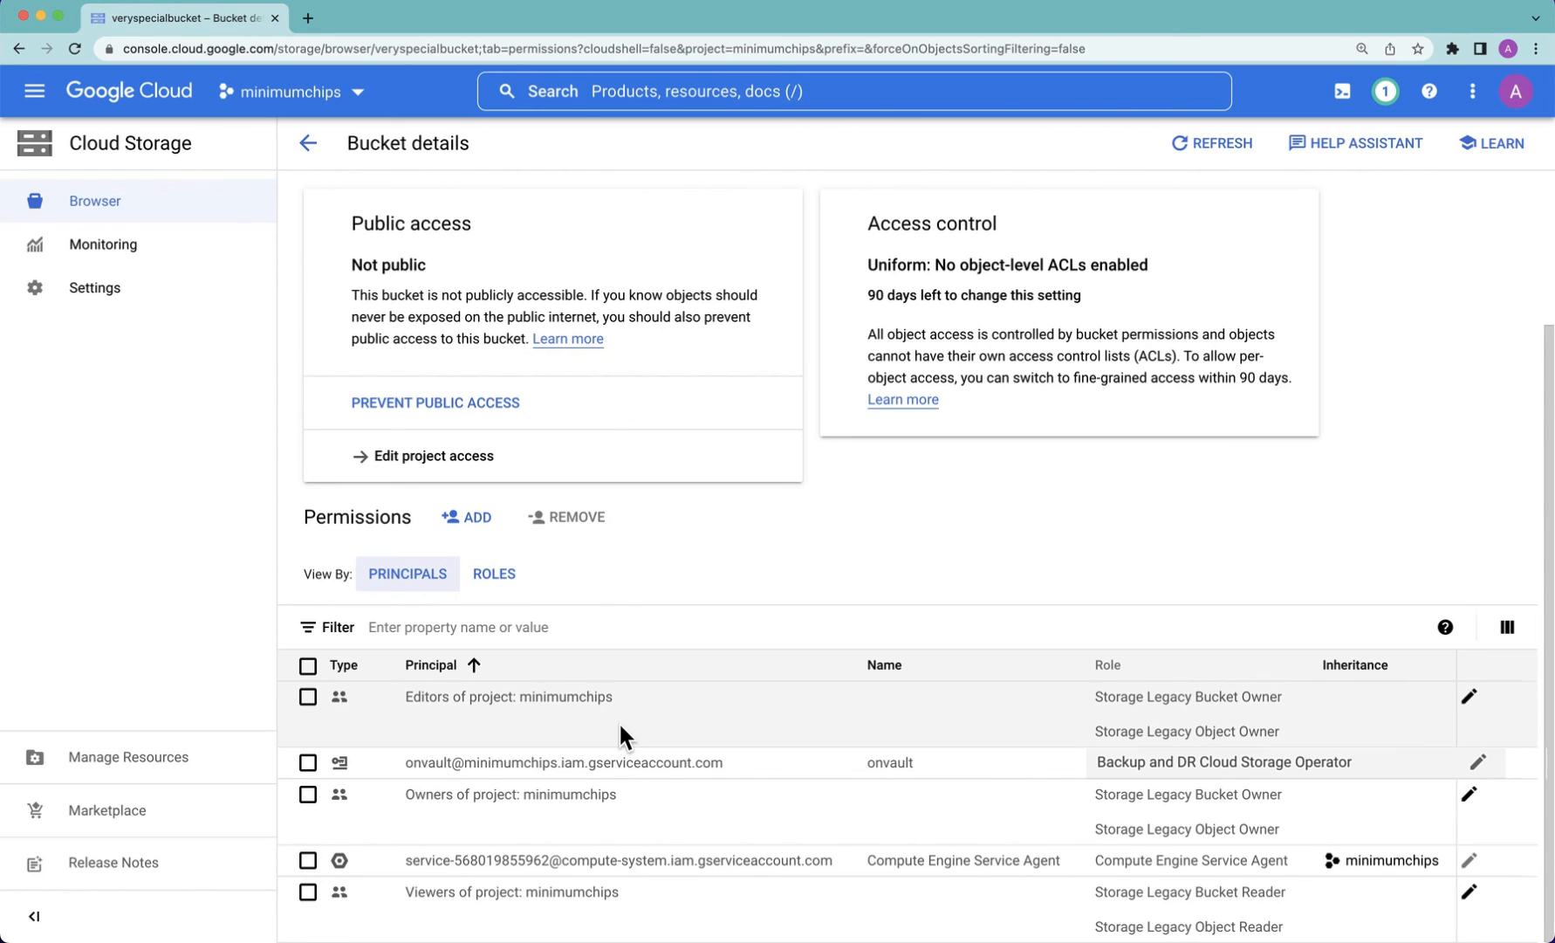
mouse_move(466, 783)
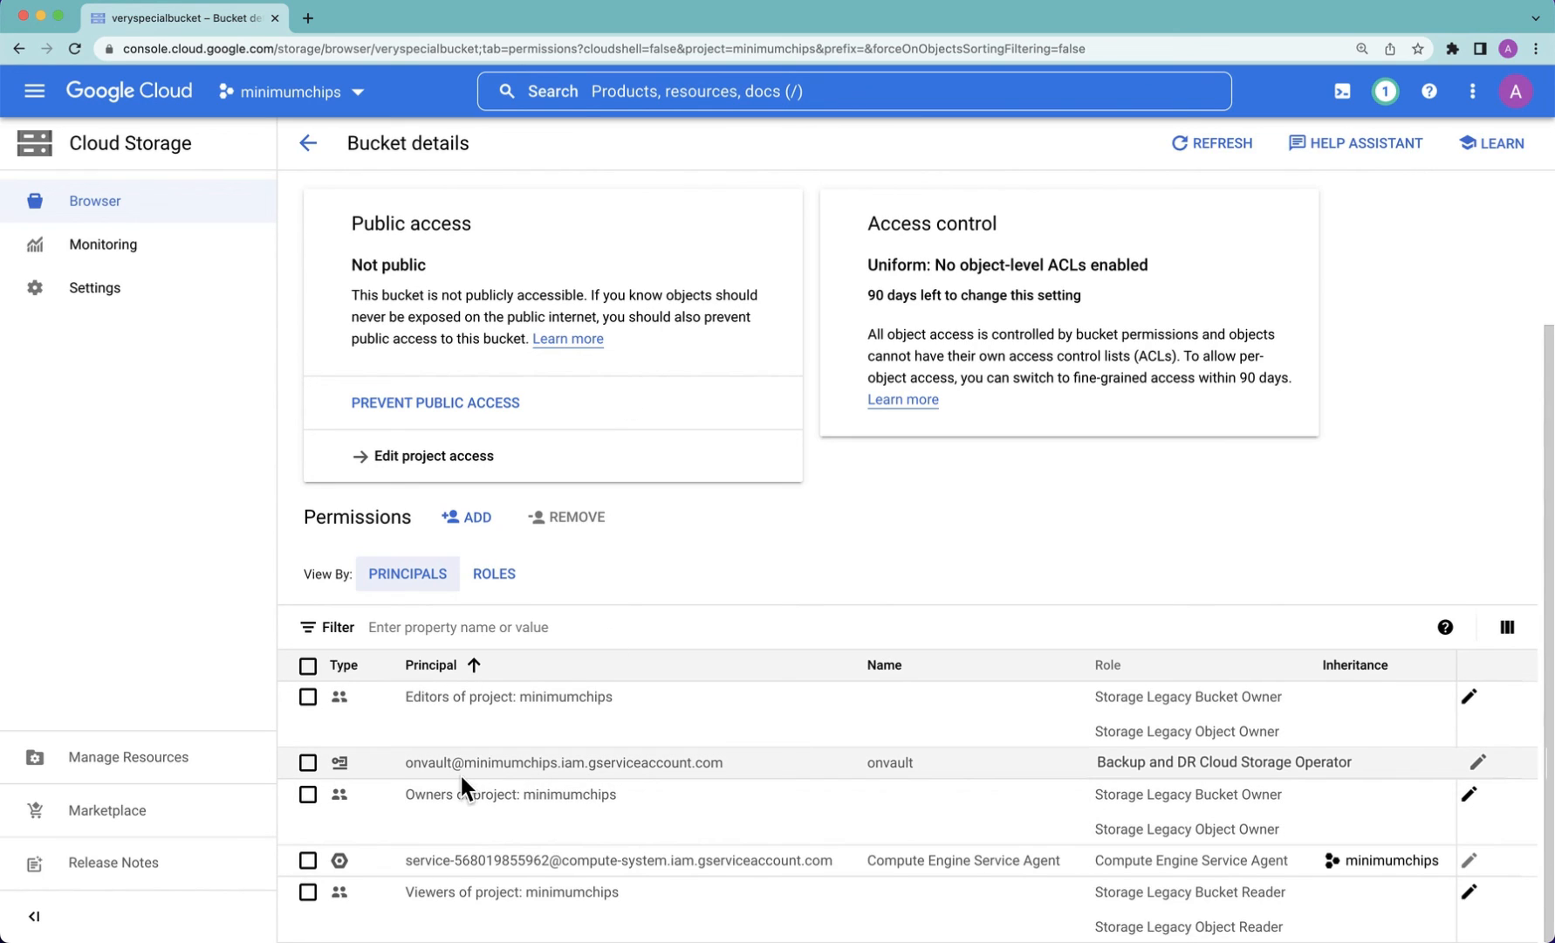
mouse_move(506, 784)
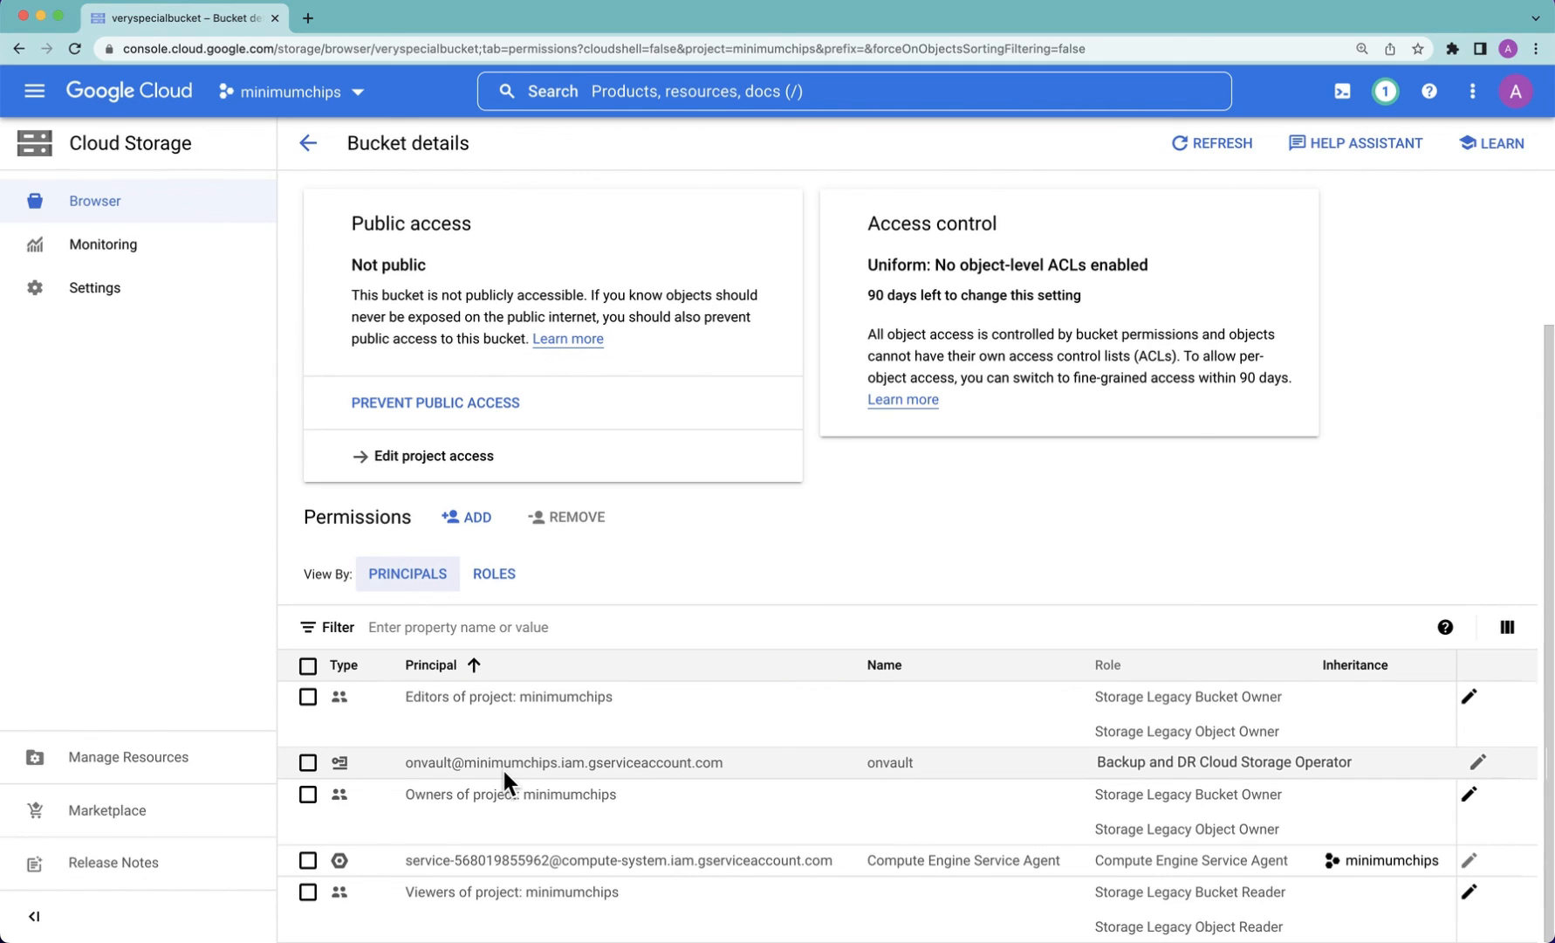
mouse_move(502, 784)
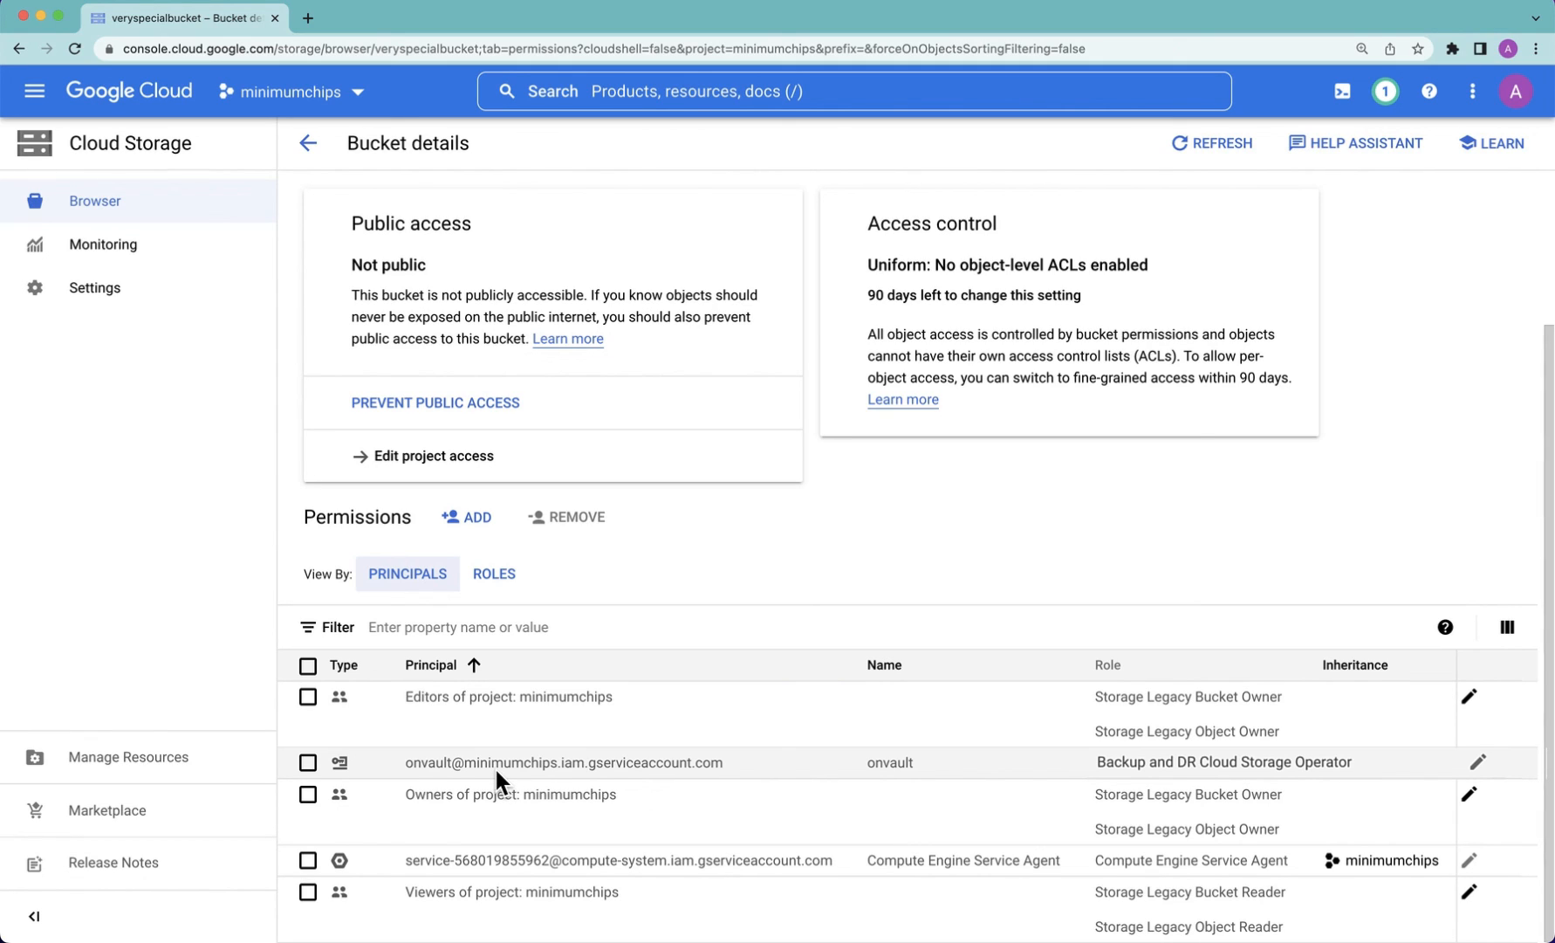